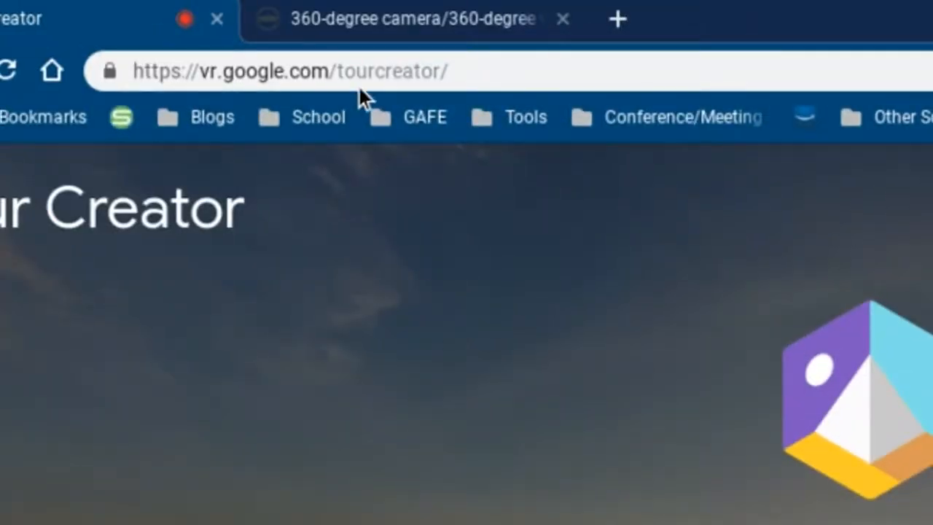
mouse_move(365, 98)
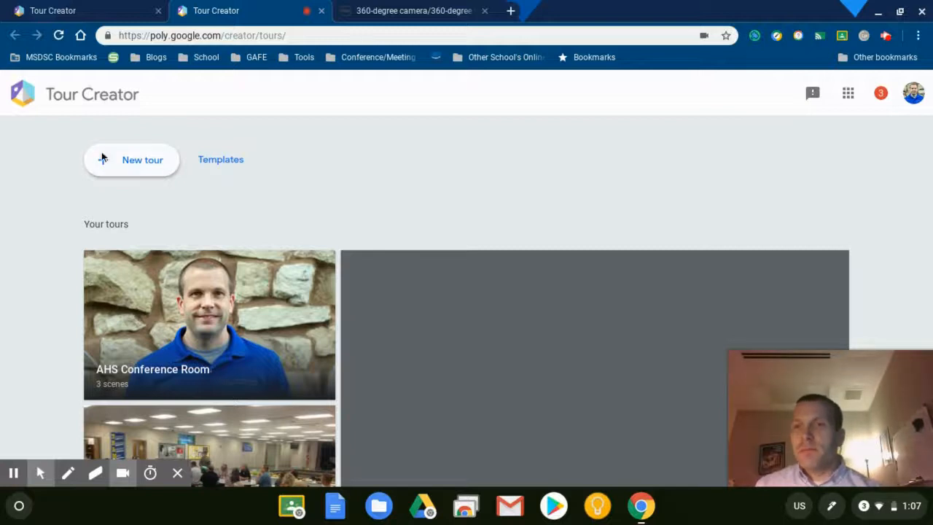
mouse_move(124, 162)
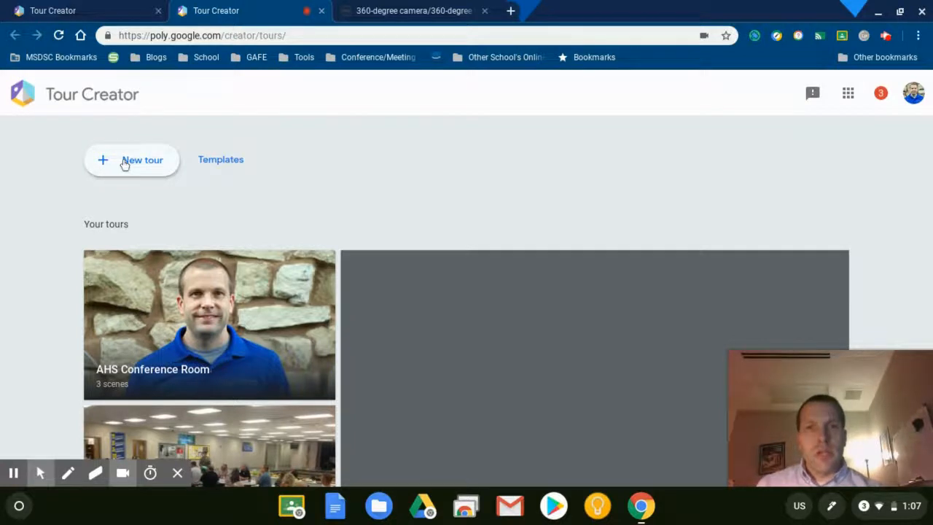
- Create a new tour 'Test with Ricoh', described 'test with 360 degree', category Tools & Technology
left_click(131, 159)
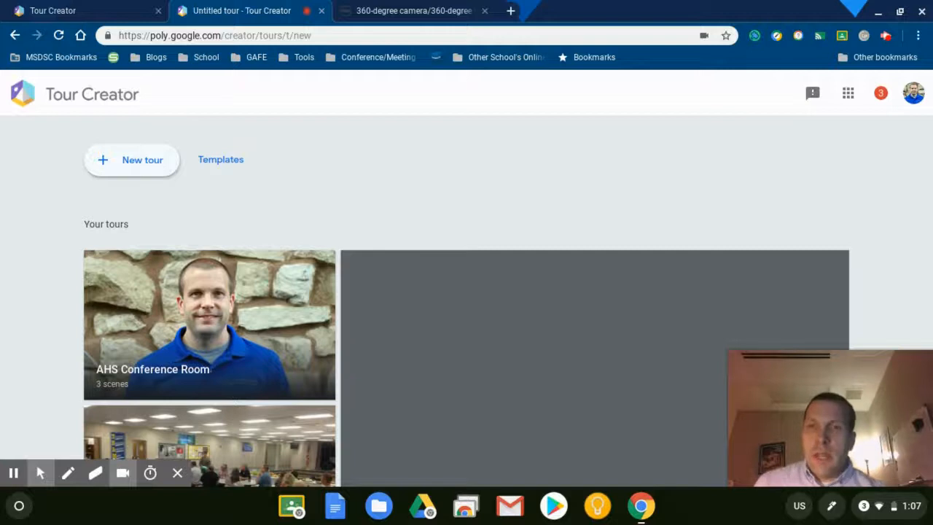
left_click(131, 160)
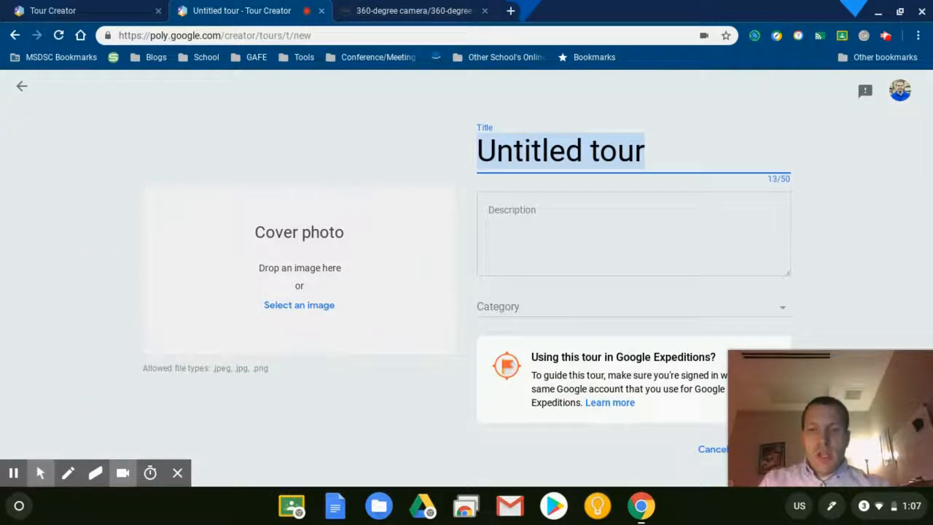
type("Test wi")
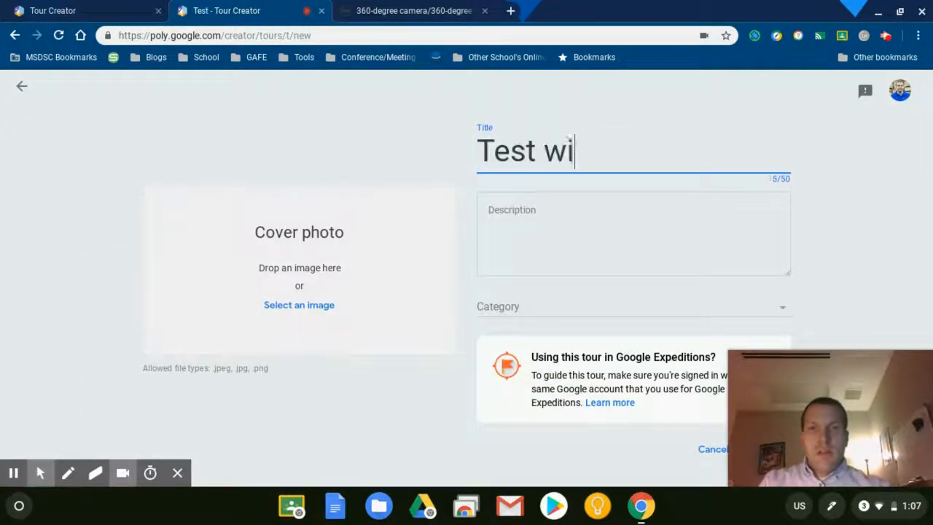
type("th Ricoh")
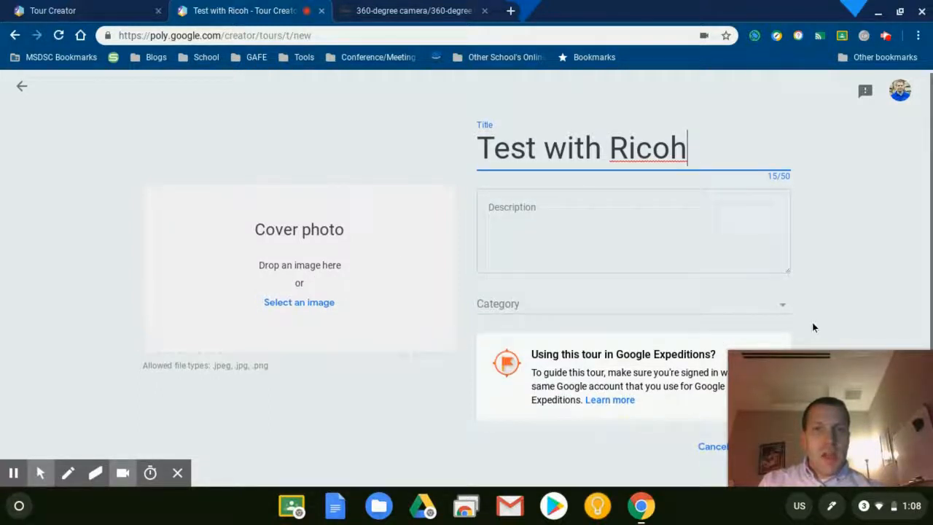
left_click(633, 230)
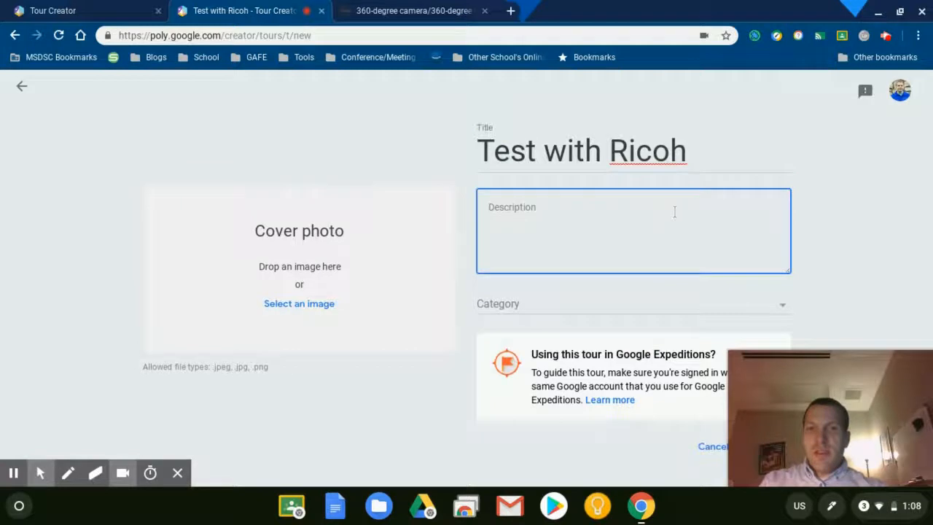
type("test")
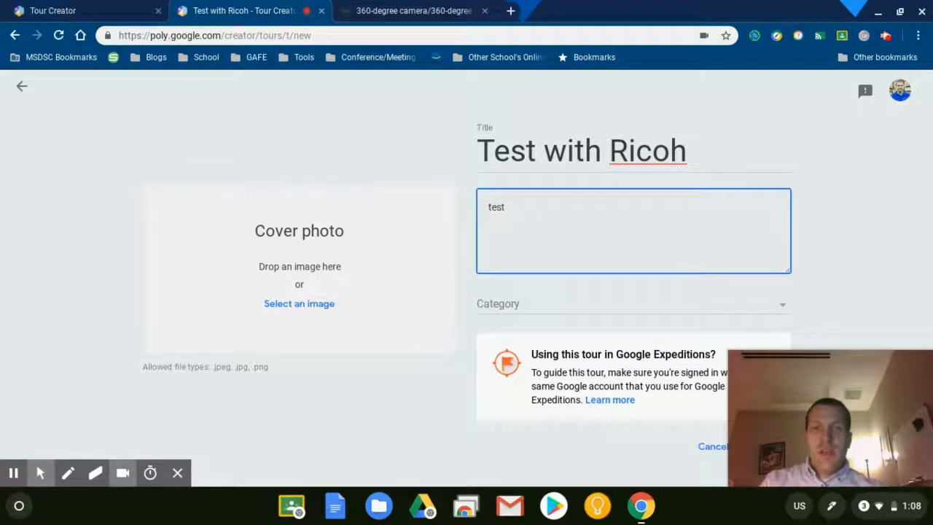
type("with 360 degree")
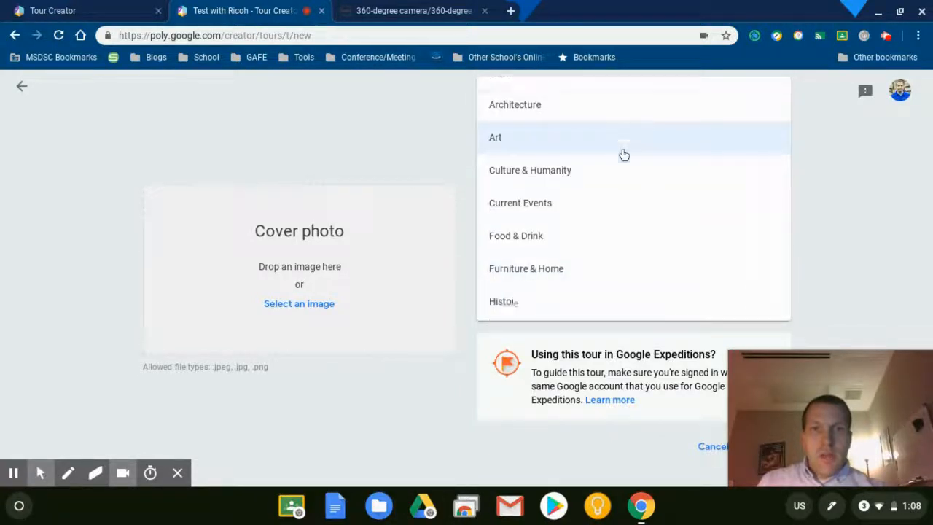
scroll("down", 3)
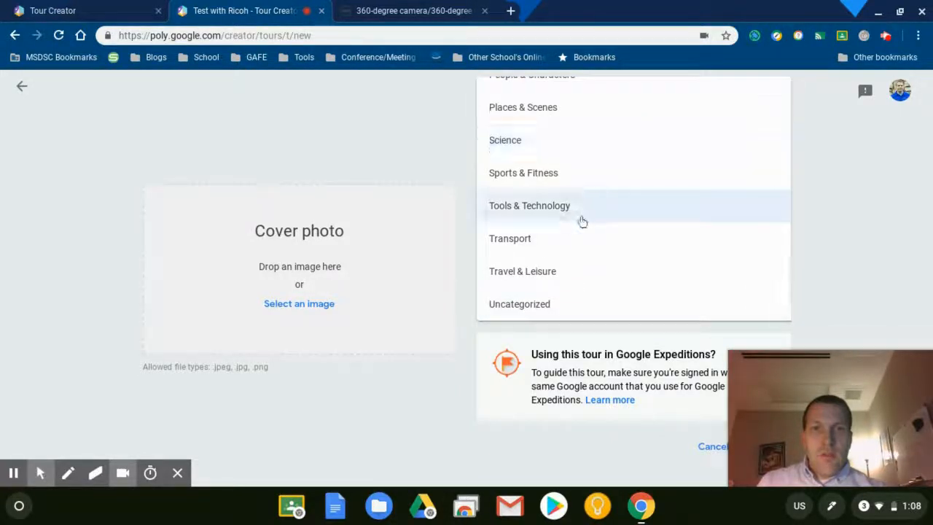
left_click(530, 206)
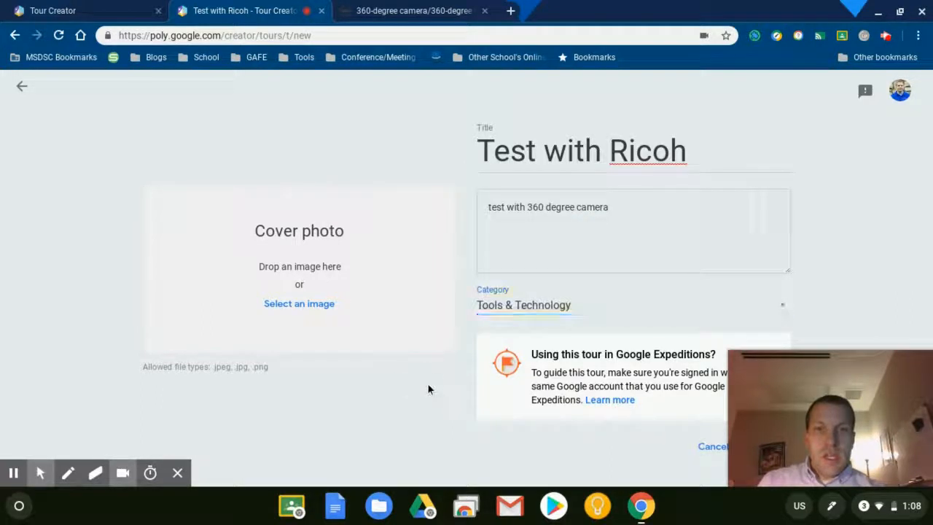
left_click(766, 446)
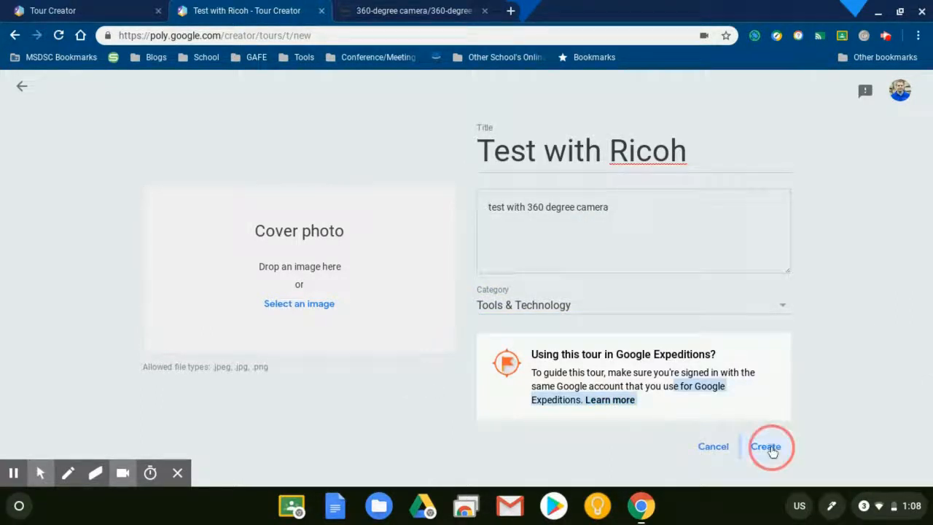
- Start a new scene from the Upload tab and open the 360° image file chooser
left_click(765, 447)
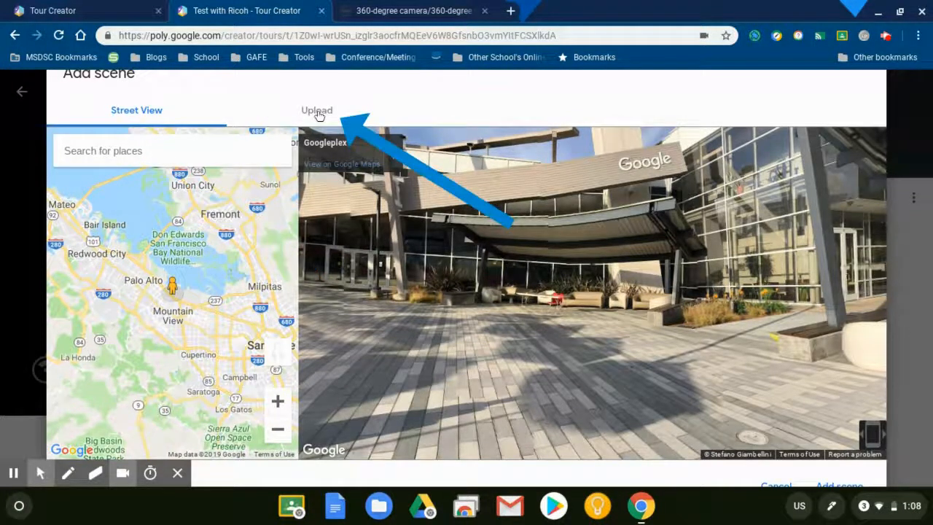
left_click(316, 110)
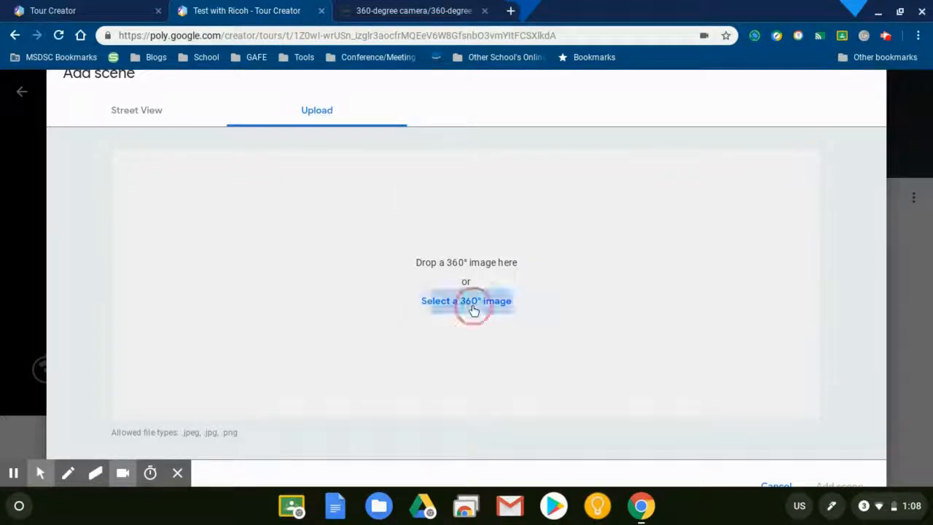
left_click(466, 300)
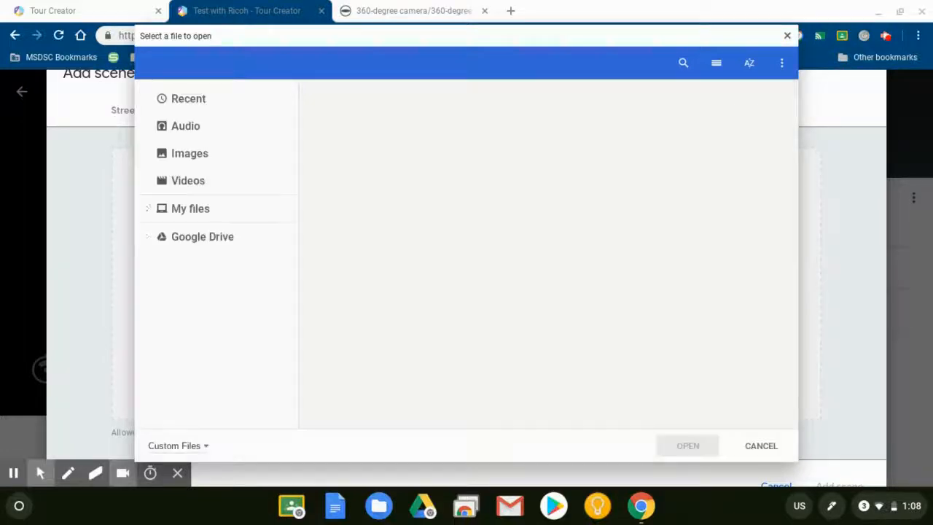
- Select R0010001.JPG from DCIM/100RICOH on the RICOH THETA SC camera
left_click(190, 209)
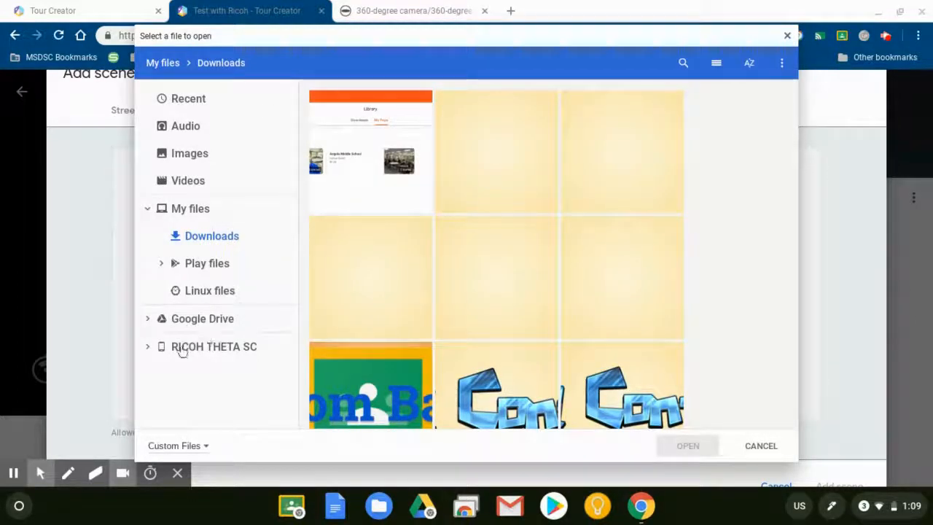
left_click(214, 347)
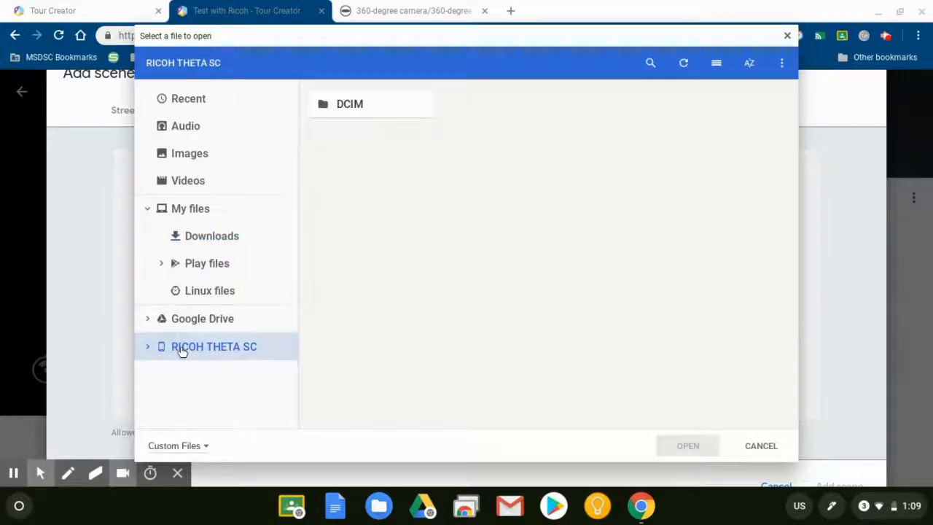
mouse_move(337, 80)
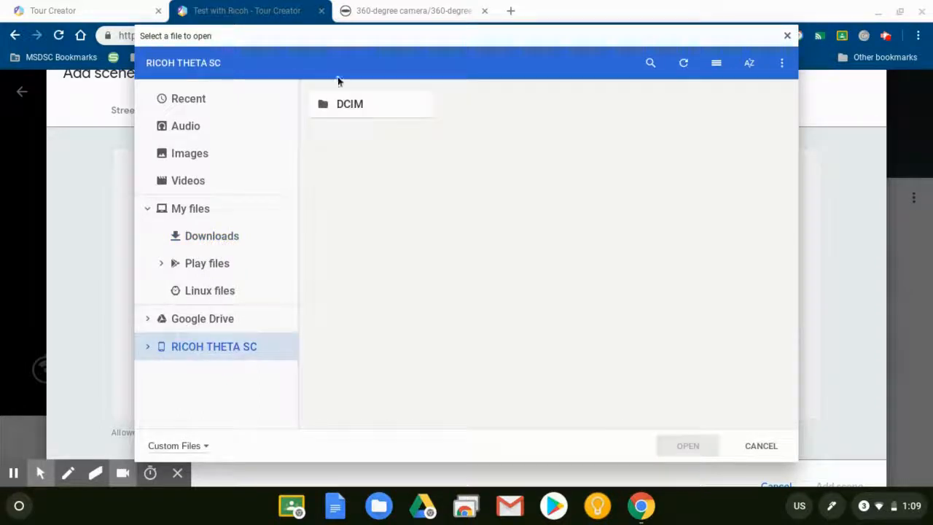
double_click(349, 104)
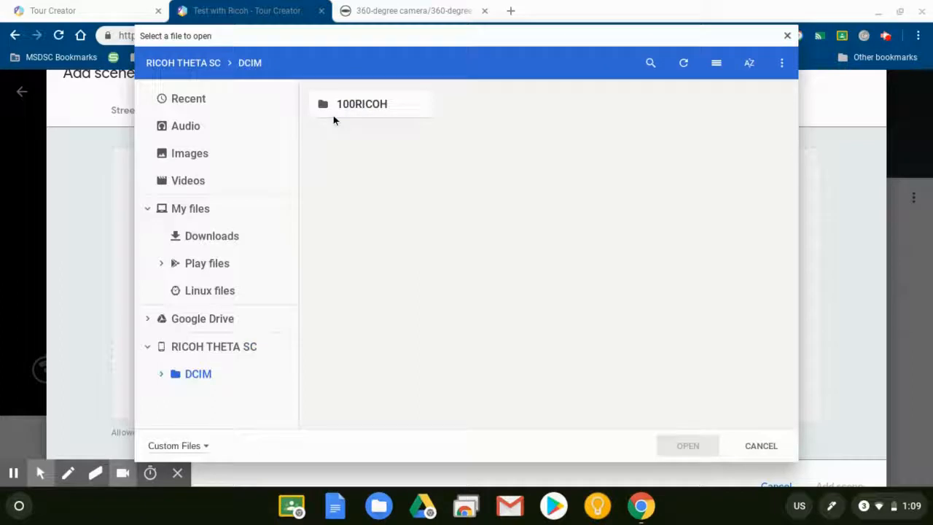
double_click(361, 103)
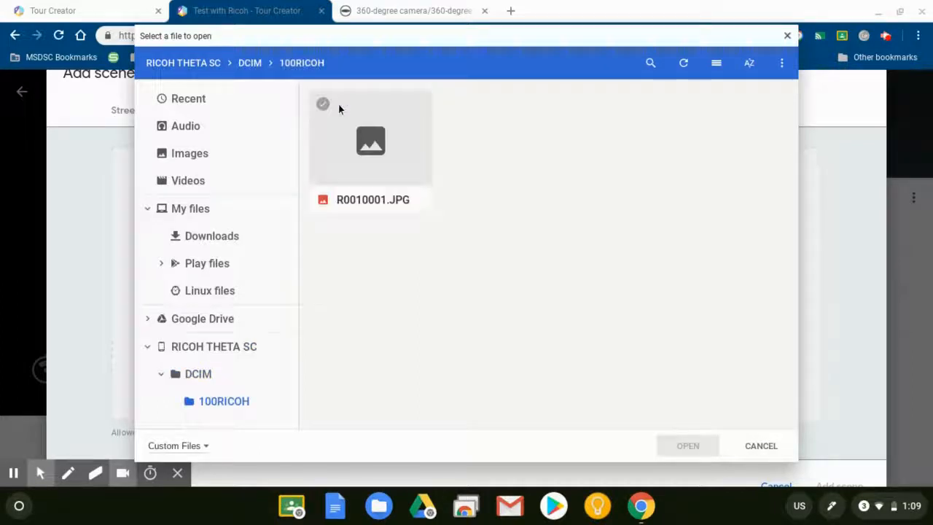
mouse_move(371, 139)
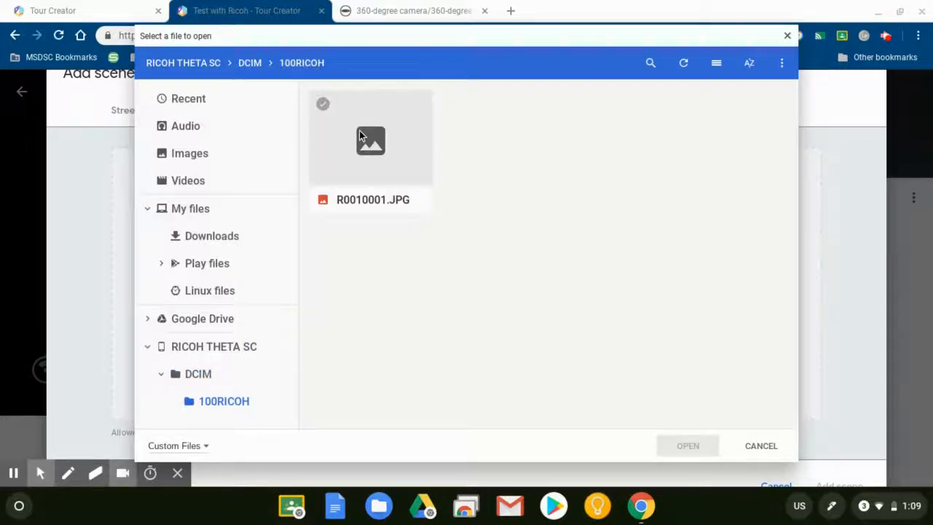
left_click(370, 139)
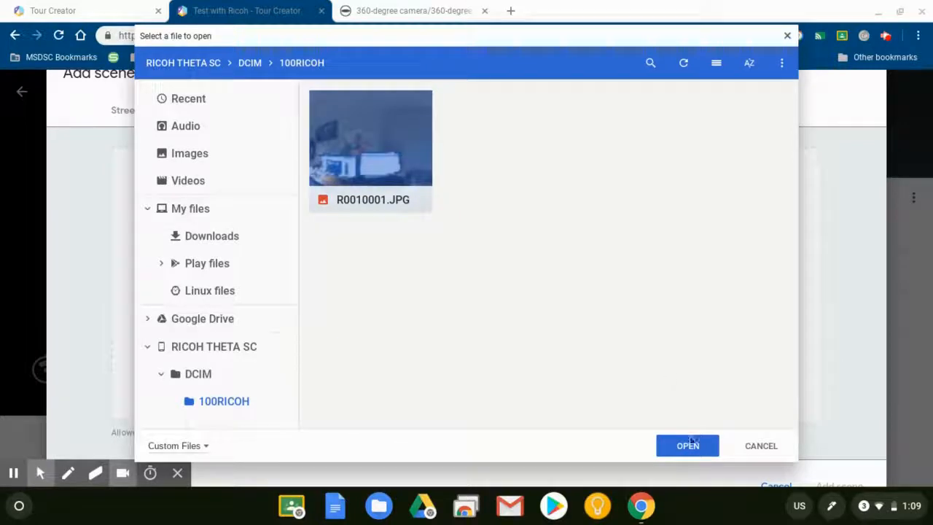
- Upload the chosen office photo and add it to the tour as a scene
left_click(686, 446)
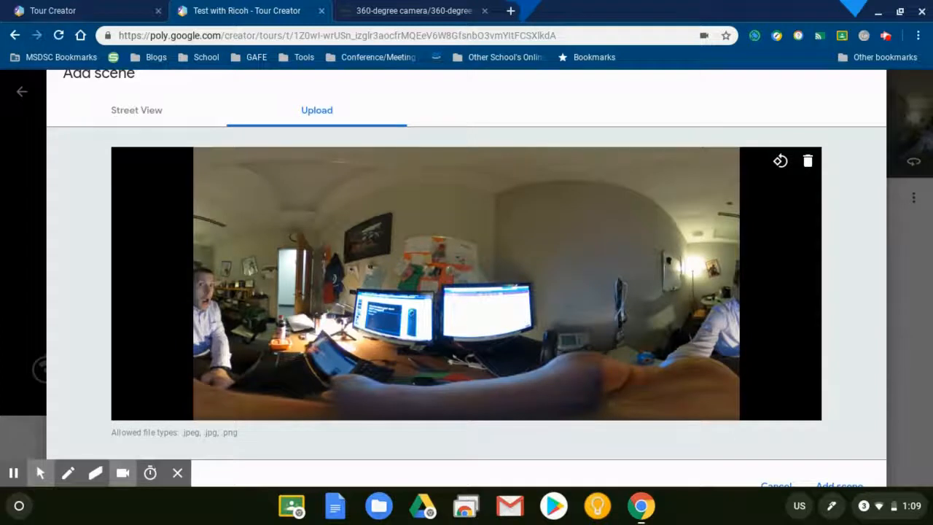
mouse_move(849, 239)
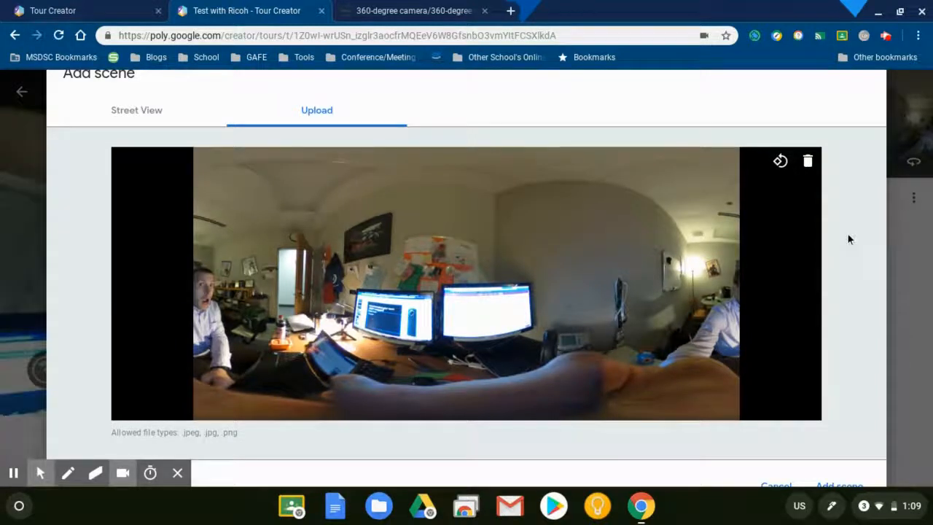
left_click(839, 485)
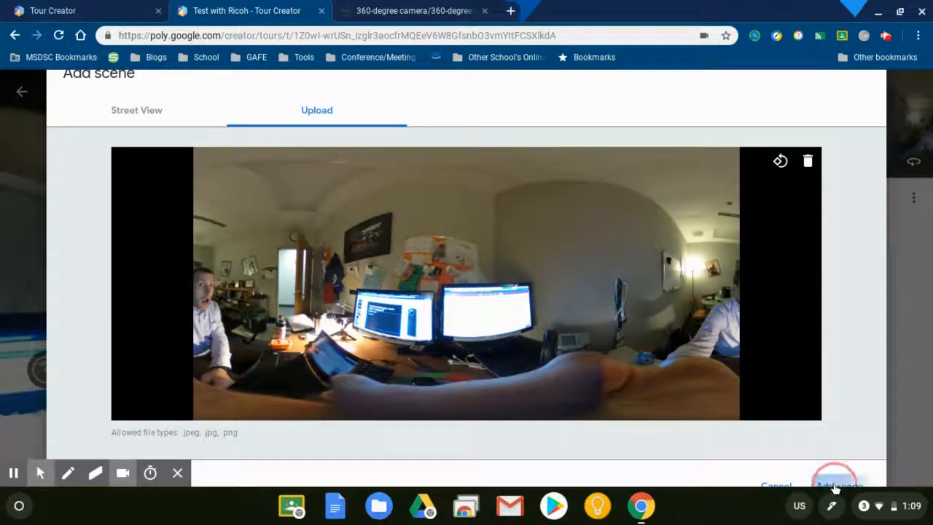
- Title the scene 'My Office', describe it 'This is where I make lots of videos', credit Yoder
left_click(837, 485)
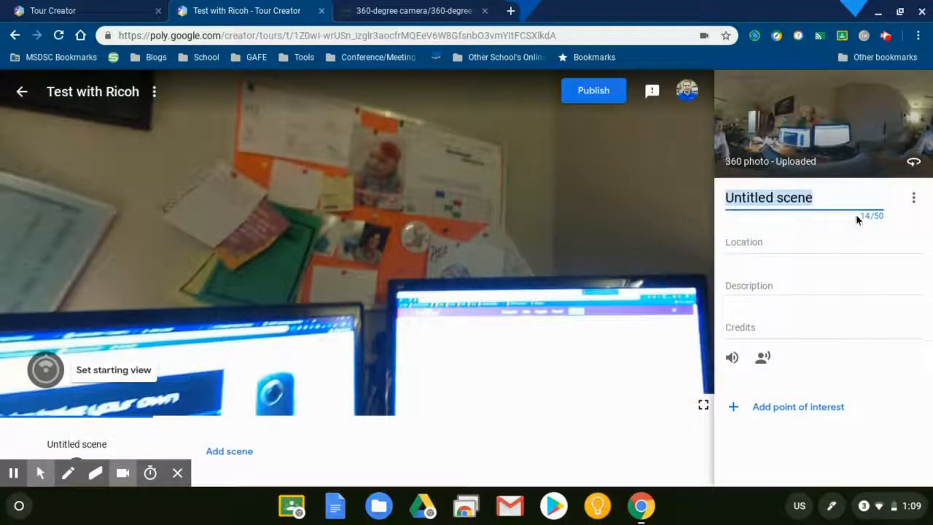
type("My Office")
left_click(823, 244)
type("Ang")
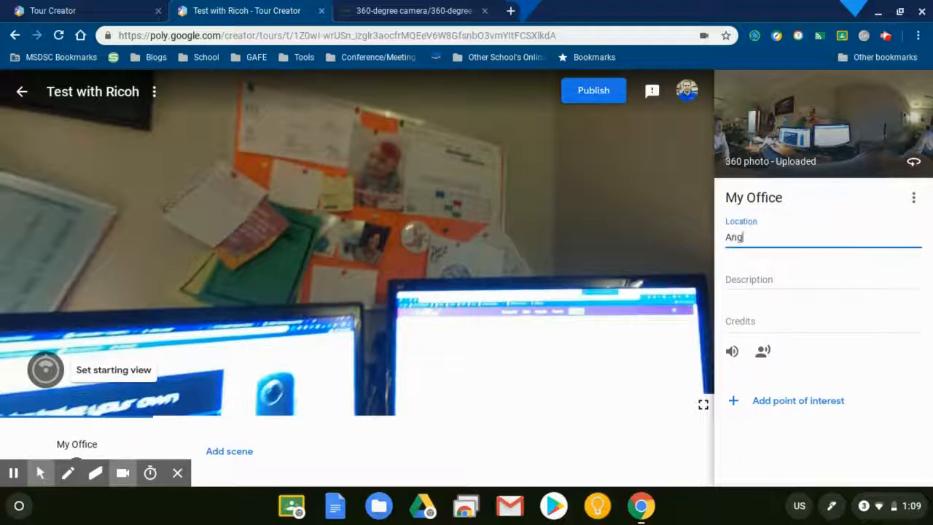
type("This is where I make lots of videos")
left_click(824, 324)
type("Lance")
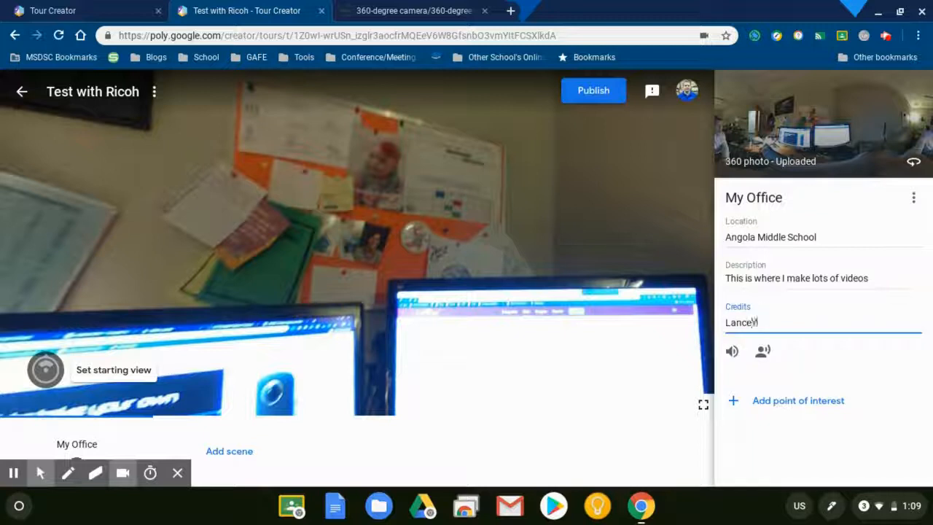
type("Yoder")
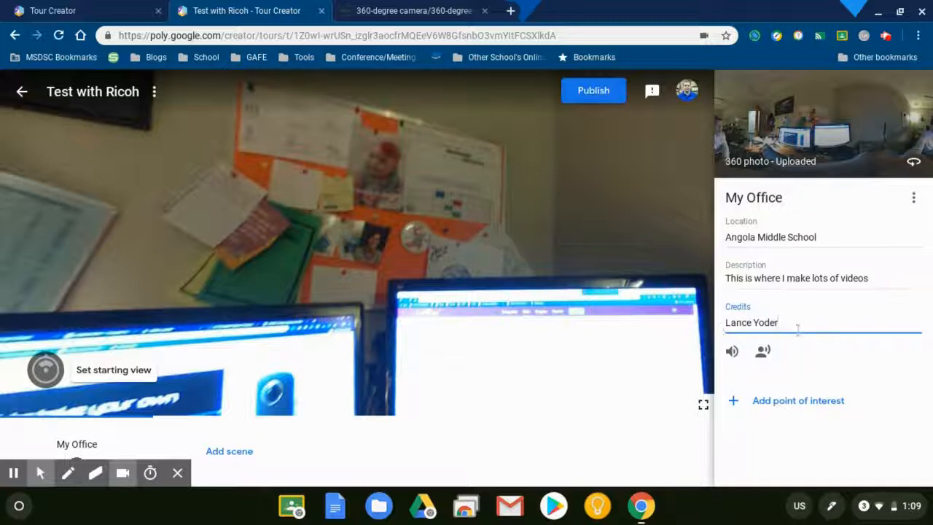
mouse_move(763, 351)
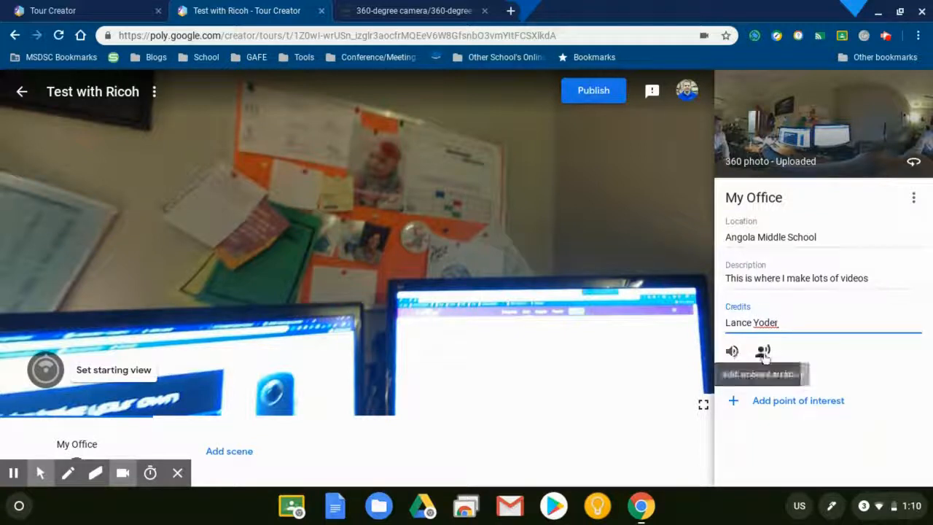
mouse_move(763, 352)
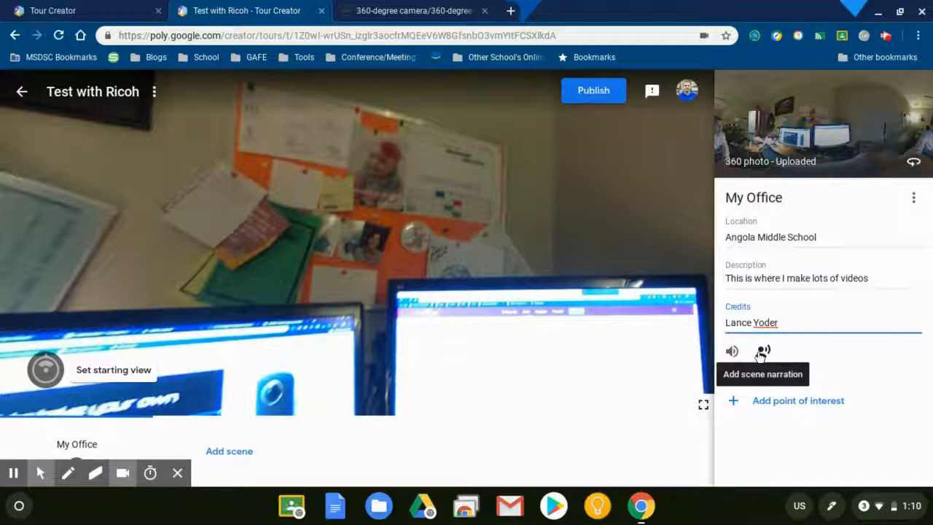
mouse_move(732, 351)
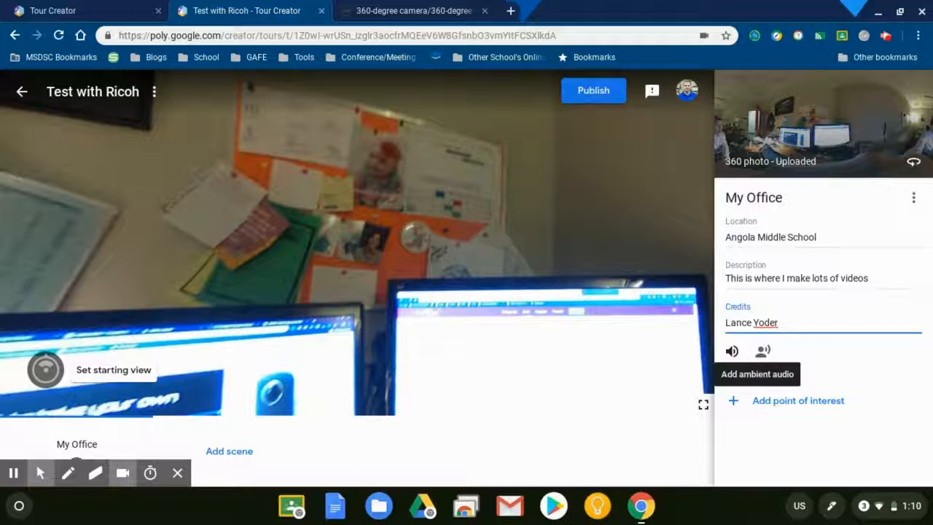
mouse_move(797, 419)
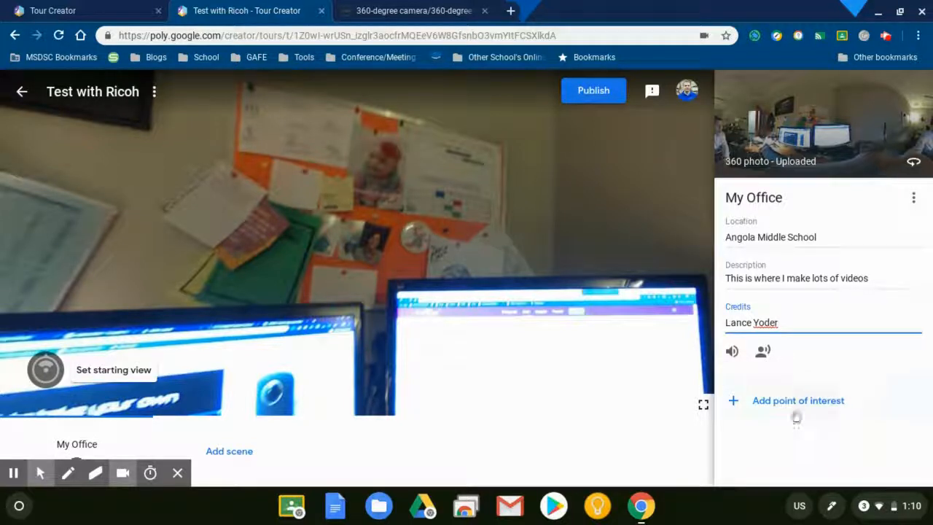
- Add a 'Monitors' point described 'This is my monitor', then start a second point
left_click(798, 400)
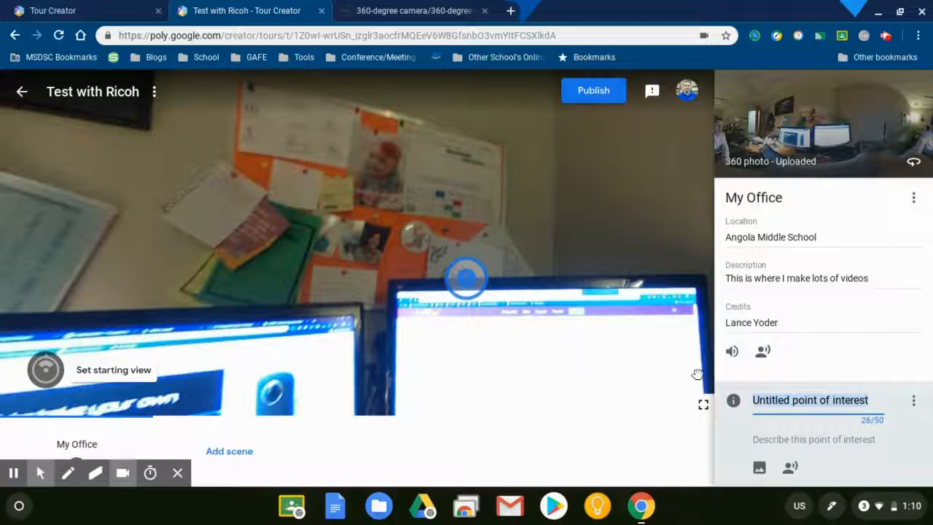
mouse_move(480, 257)
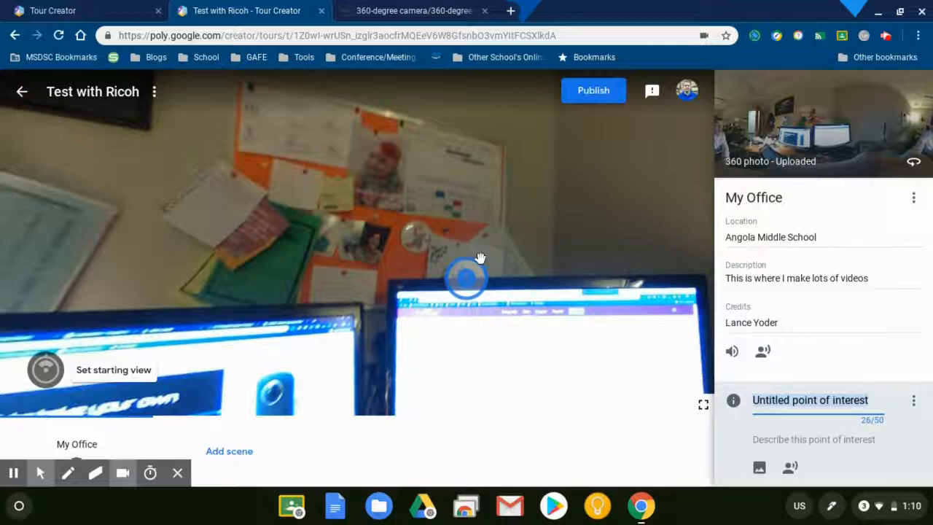
type("M")
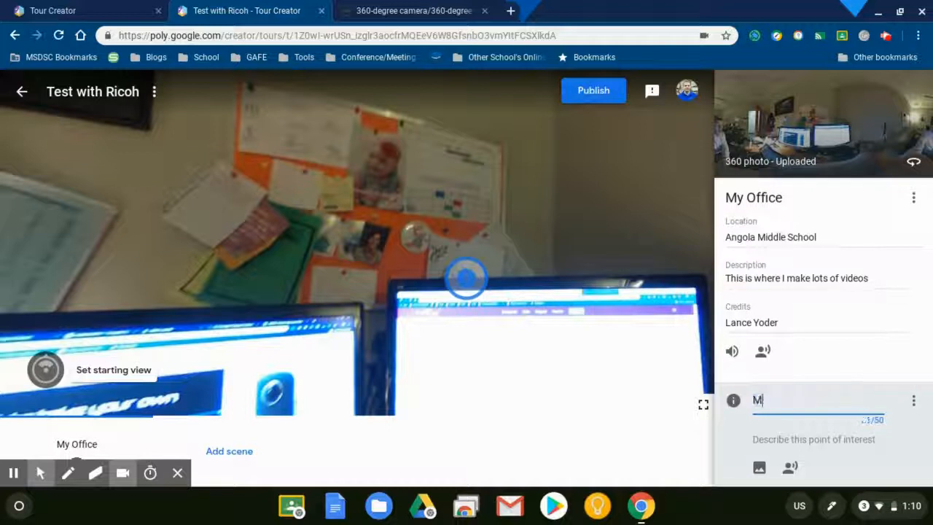
type("Monitors")
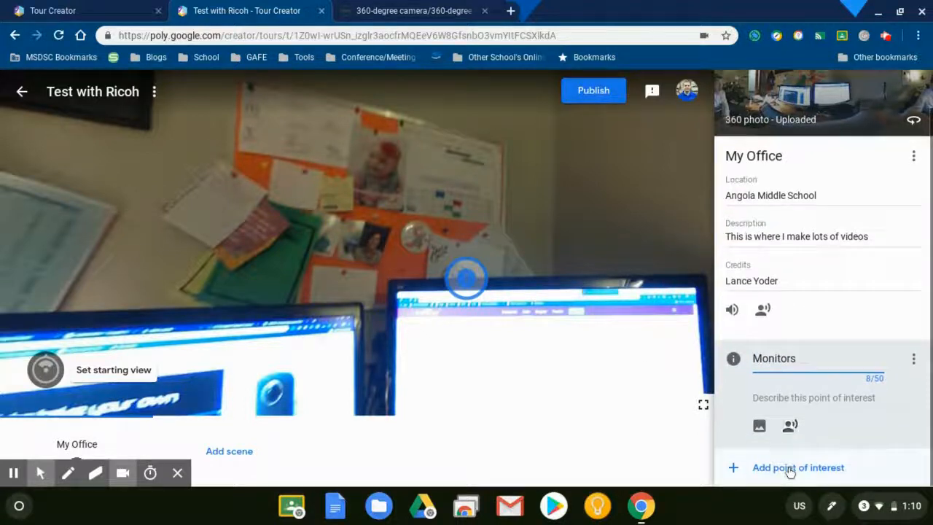
mouse_move(759, 426)
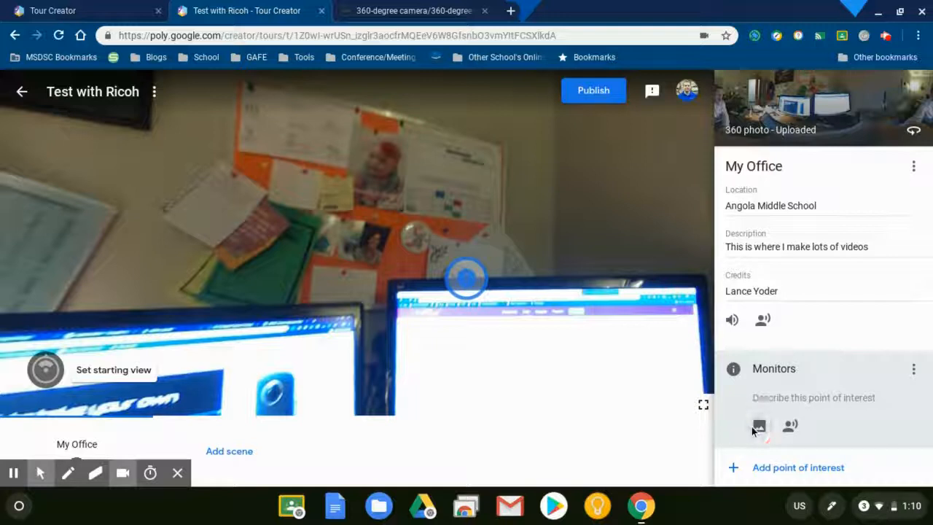
left_click(813, 397)
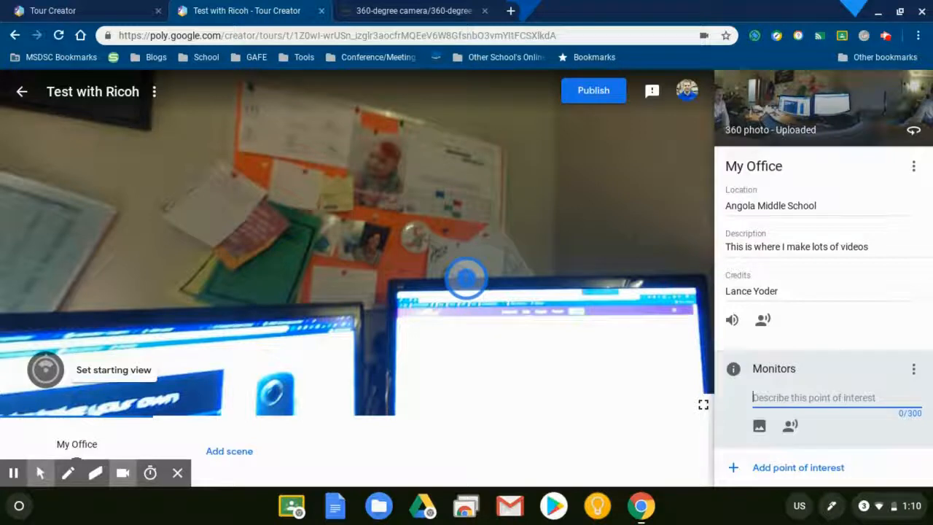
type("This is my monitor")
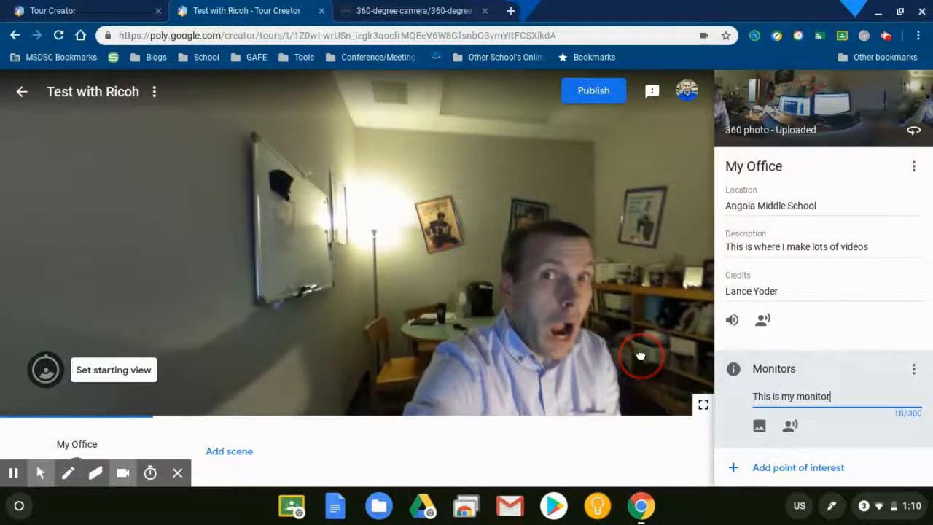
left_click(798, 468)
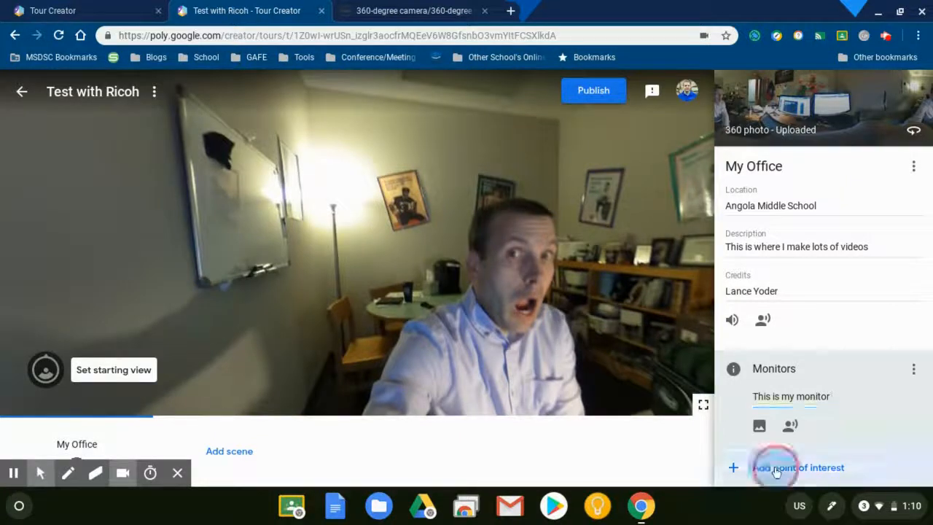
left_click(798, 468)
type("I'm shocked by how awesome Tour Creator is!")
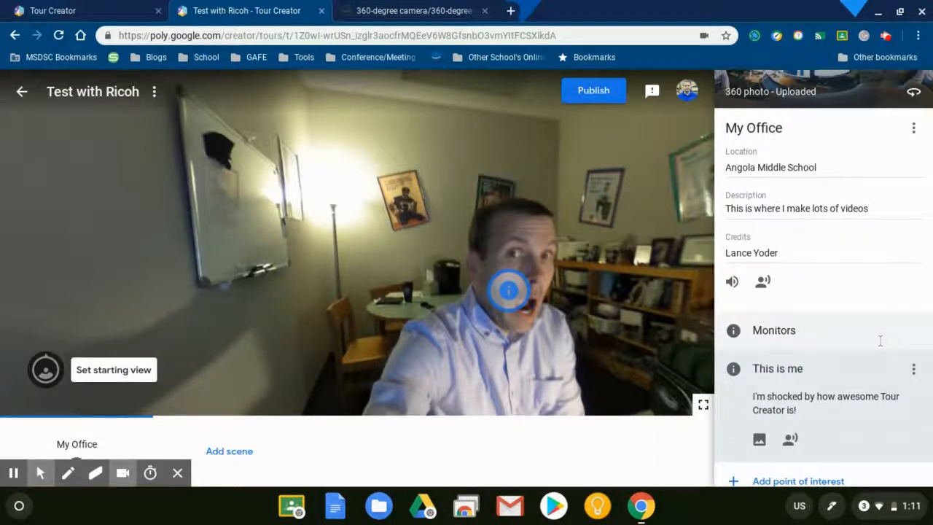
mouse_move(245, 436)
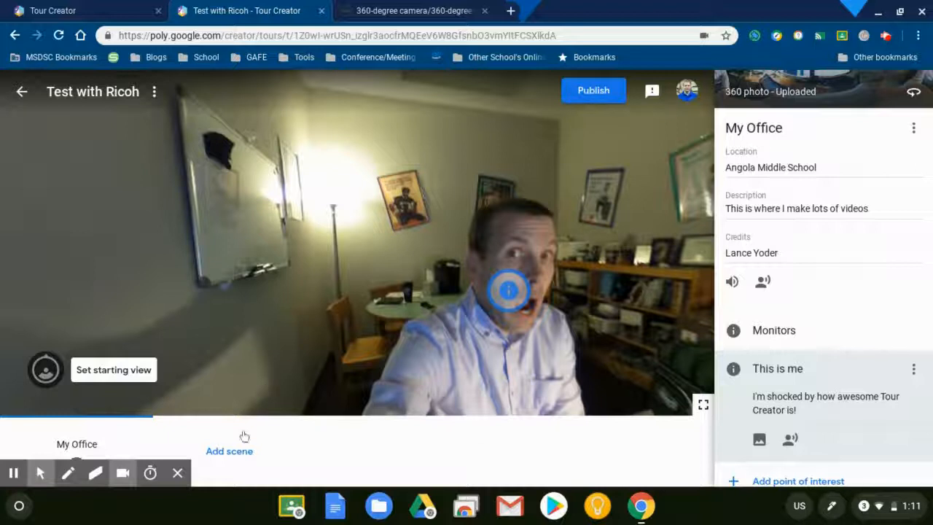
- Add a Street View scene of the school at 1377 E Maumee St, Angola, Indiana
left_click(229, 450)
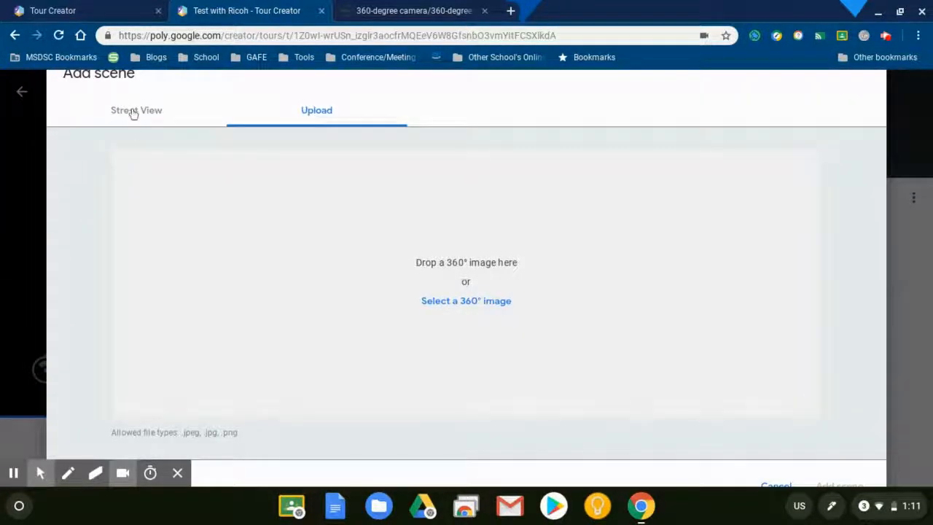
mouse_move(438, 291)
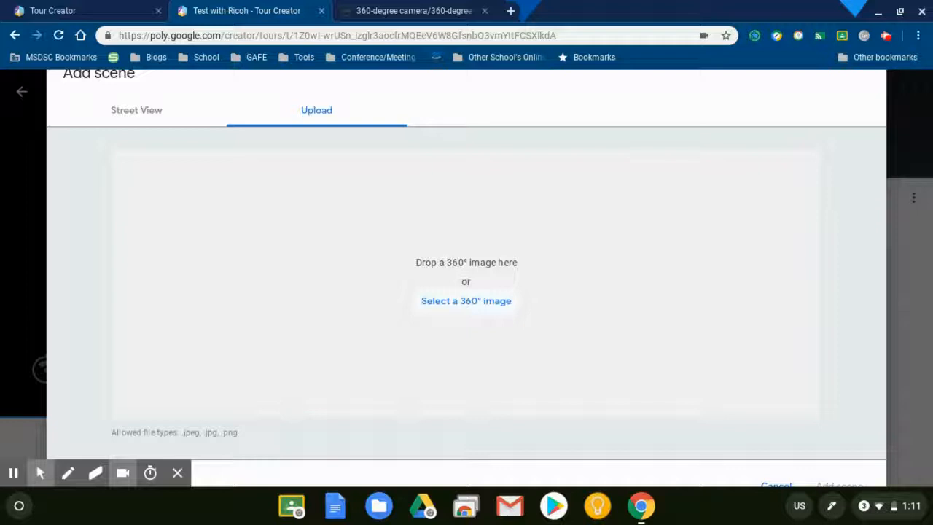
left_click(136, 110)
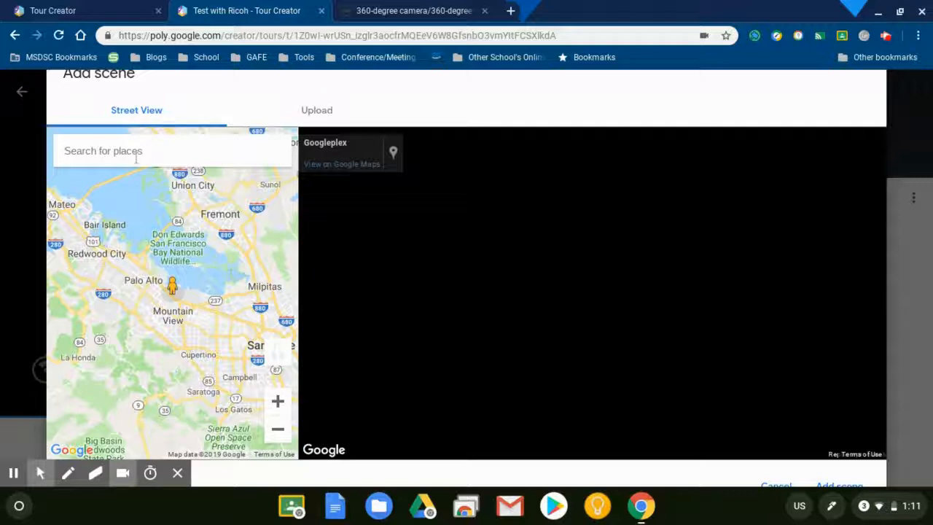
type("angola middle school")
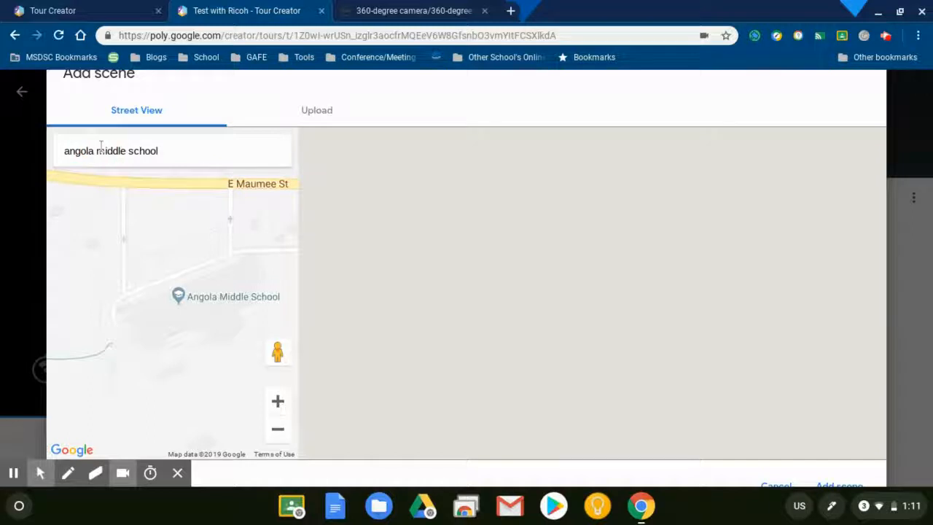
left_click_drag(278, 352, 139, 176)
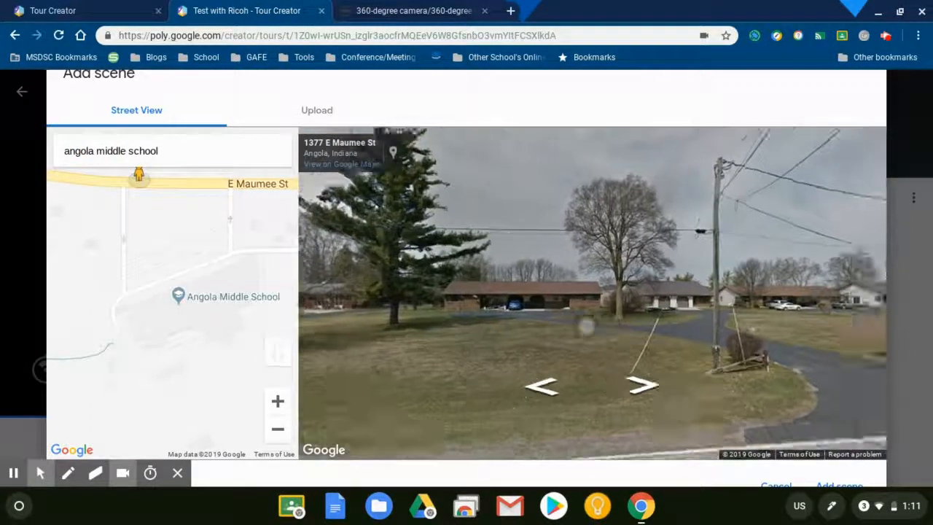
left_click(642, 387)
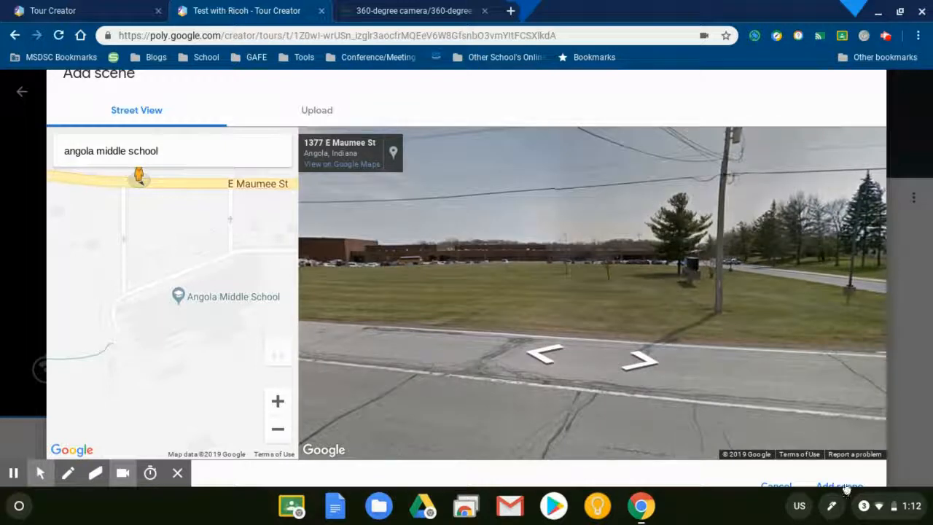
left_click(838, 485)
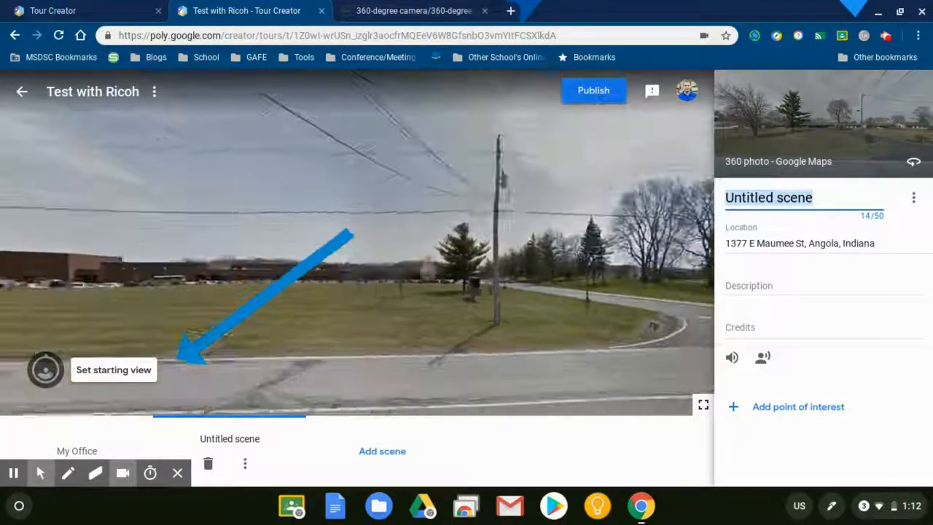
- Save the starting view, rename the scene 'Outside', and add a 'Main entrance' point
left_click(113, 369)
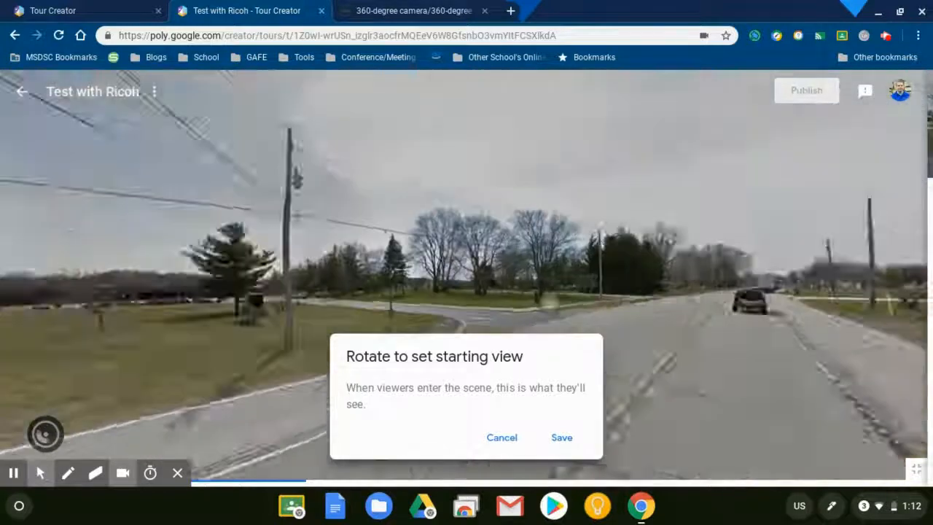
left_click(561, 438)
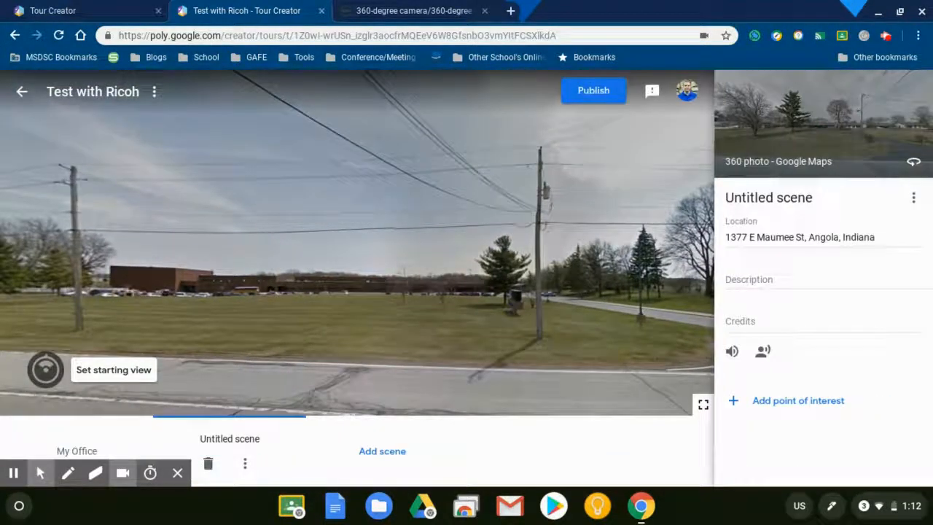
left_click(768, 197)
type("This is our school")
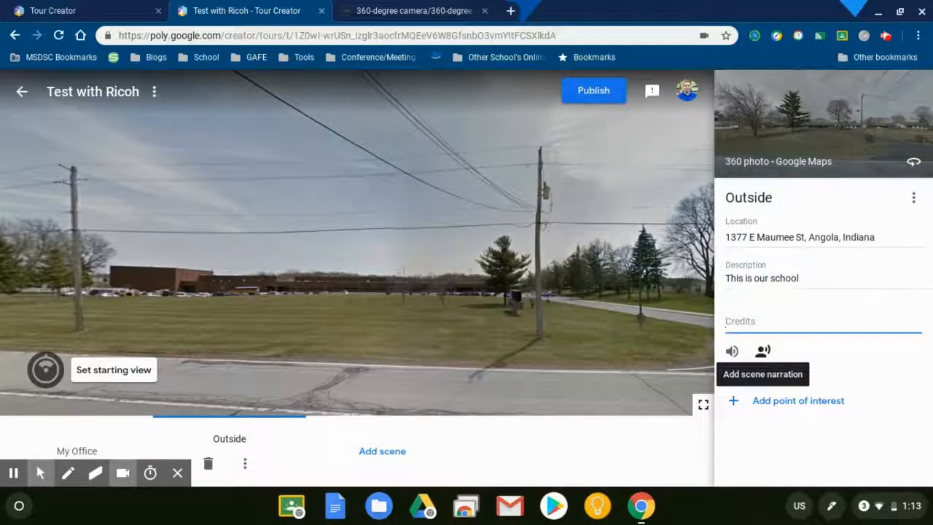
mouse_move(732, 351)
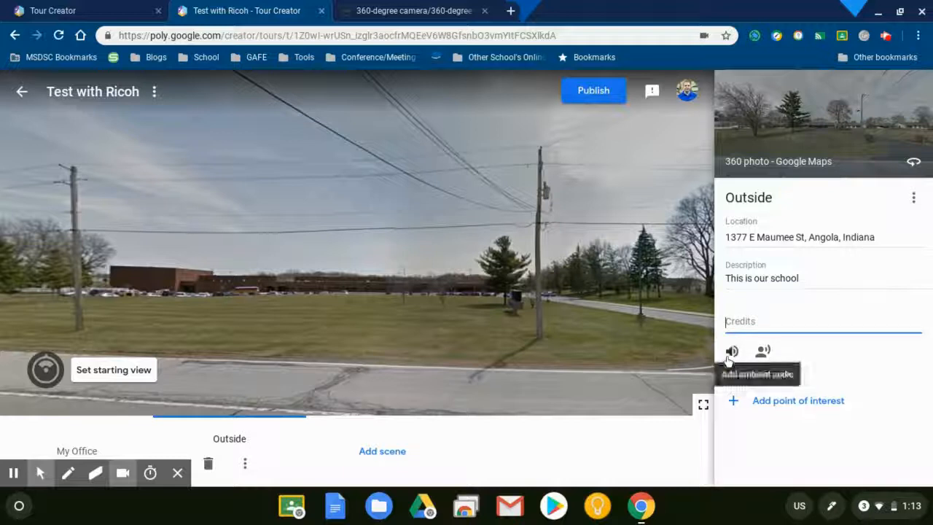
left_click(798, 401)
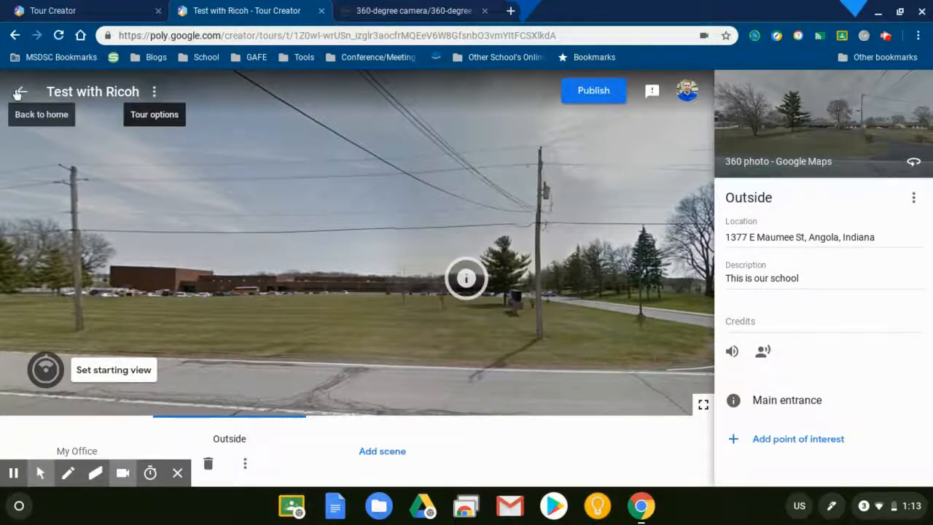
- Reopen 'Test with Ricoh' from the tour list and choose the Downloads Library screenshot as cover
left_click(20, 91)
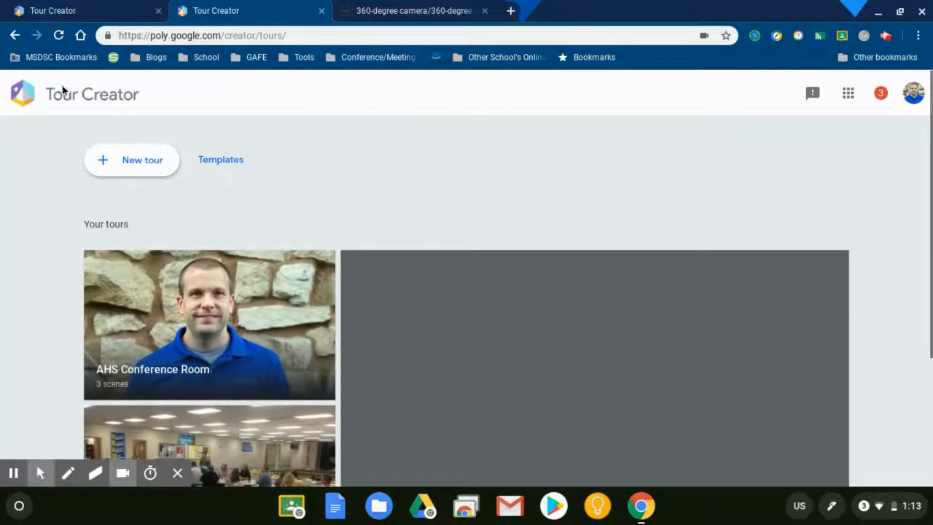
scroll("down", 3)
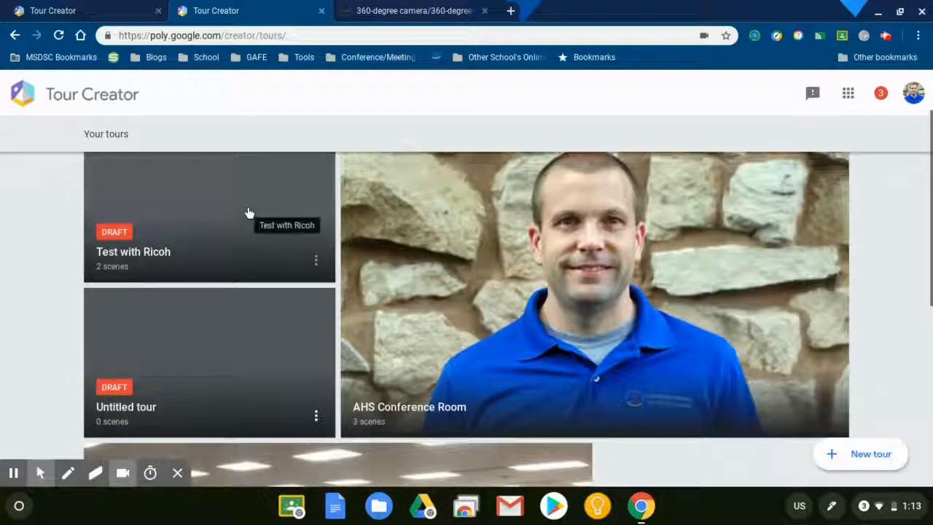
mouse_move(281, 248)
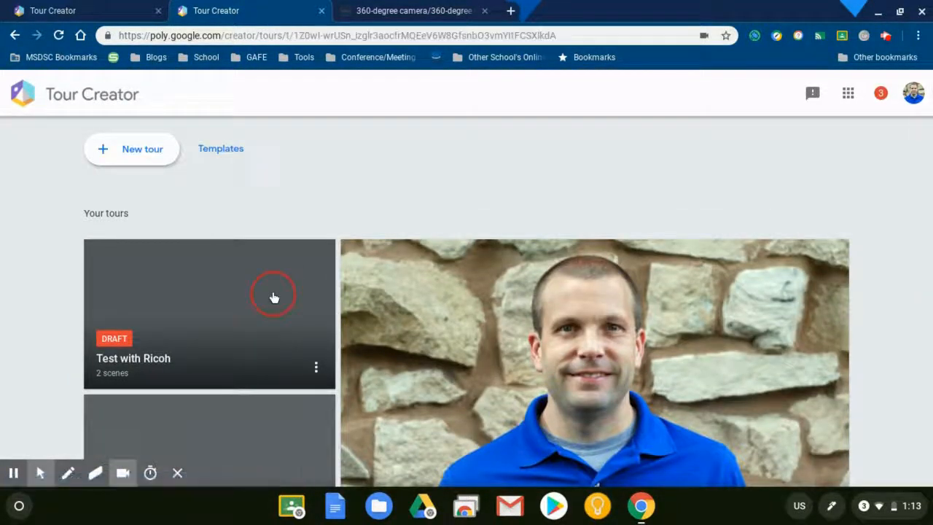
left_click(210, 314)
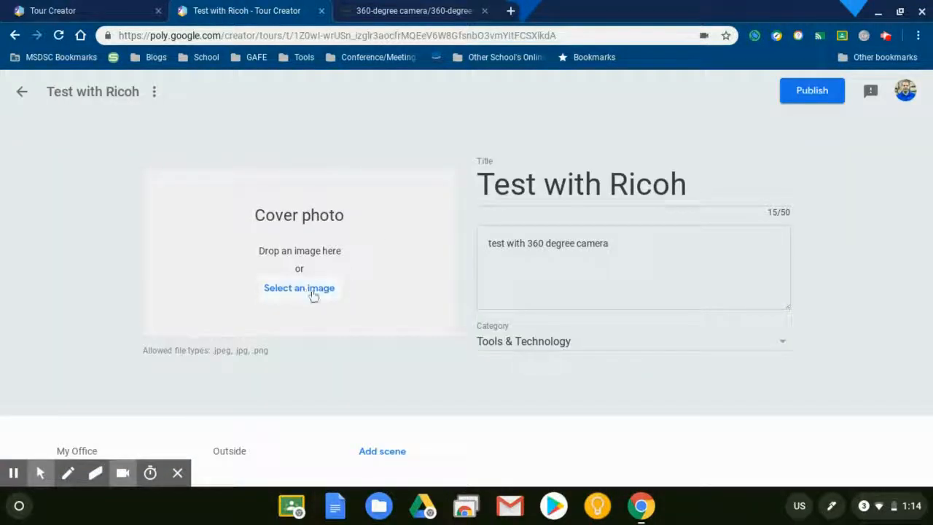
left_click(299, 288)
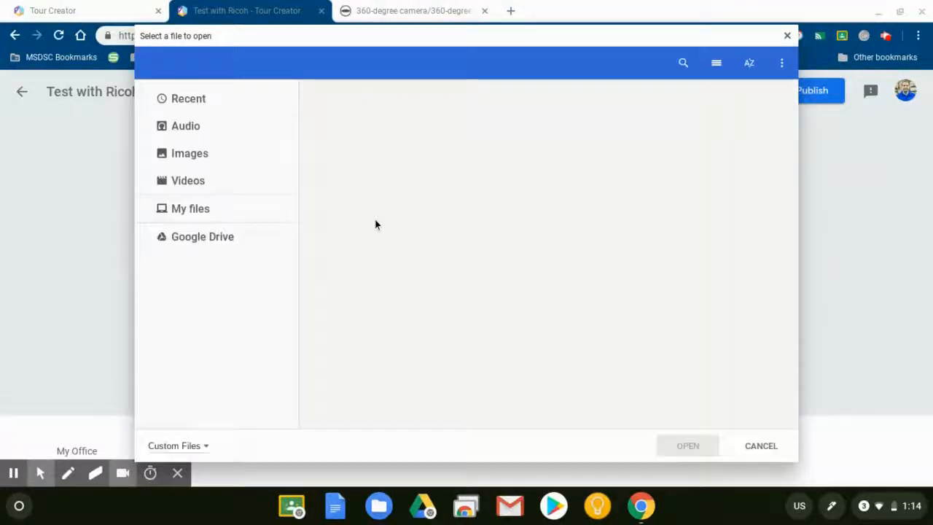
left_click(190, 209)
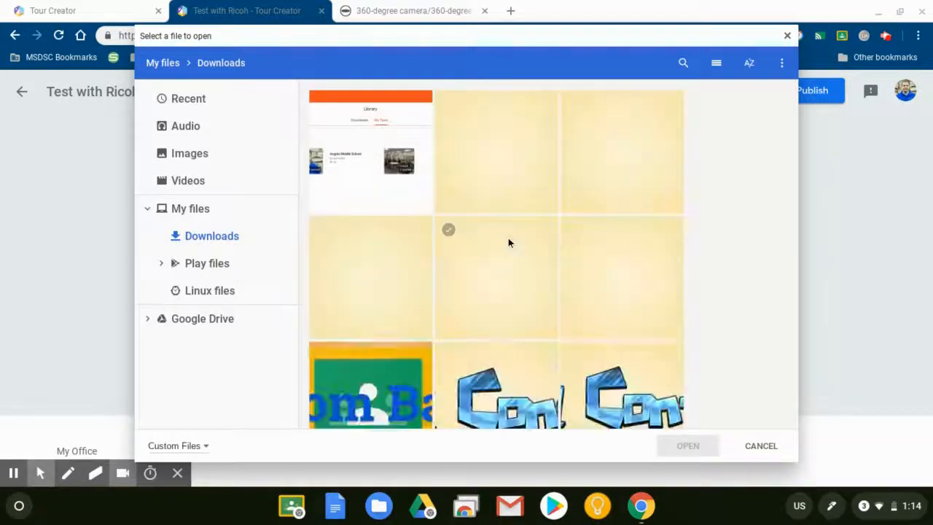
left_click(370, 139)
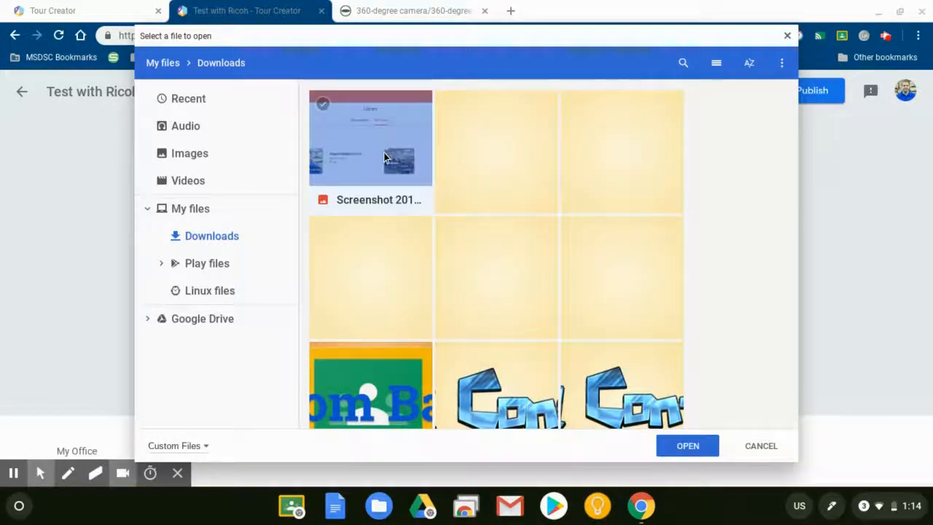
left_click(688, 446)
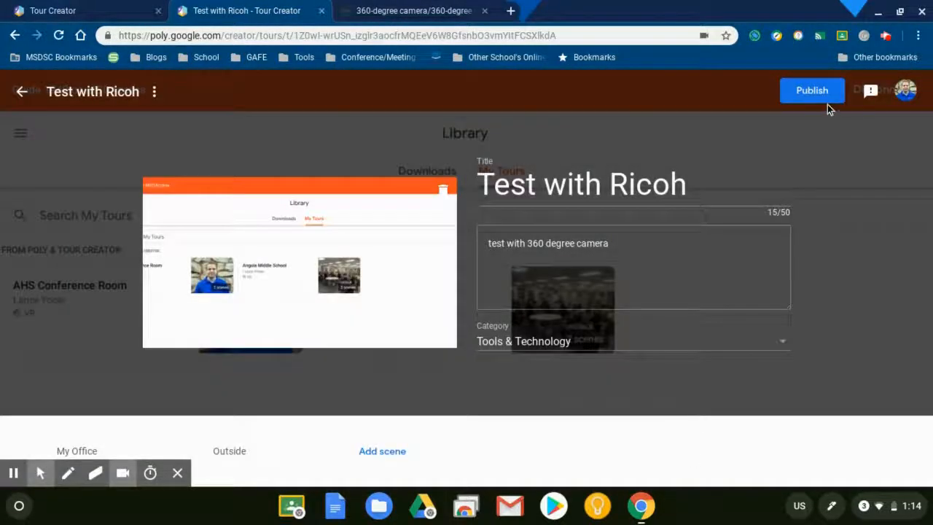
- Publish the tour with Unlisted visibility and open the published tour view
left_click(812, 90)
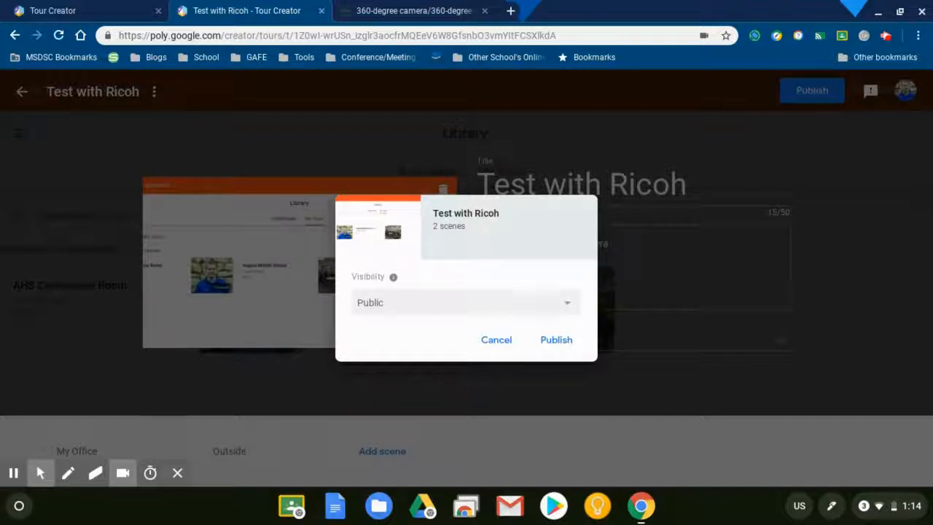
left_click(465, 302)
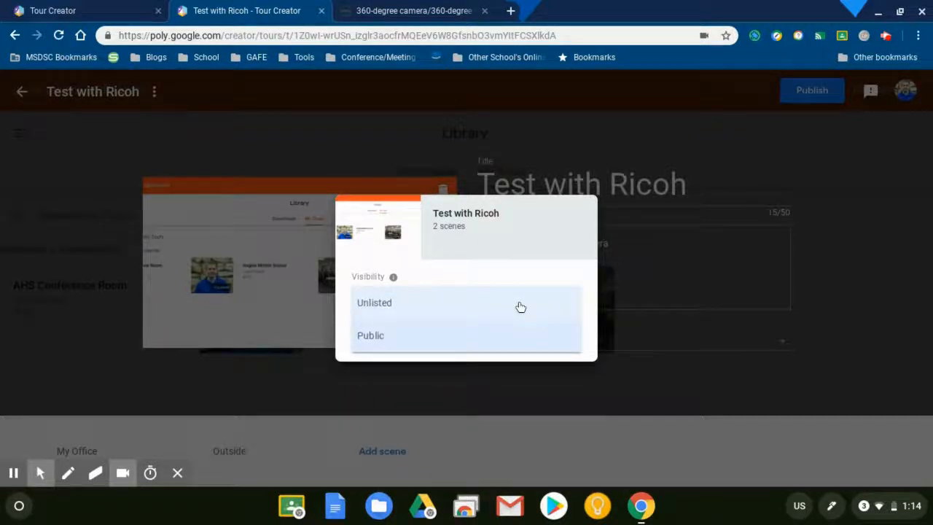
left_click(374, 302)
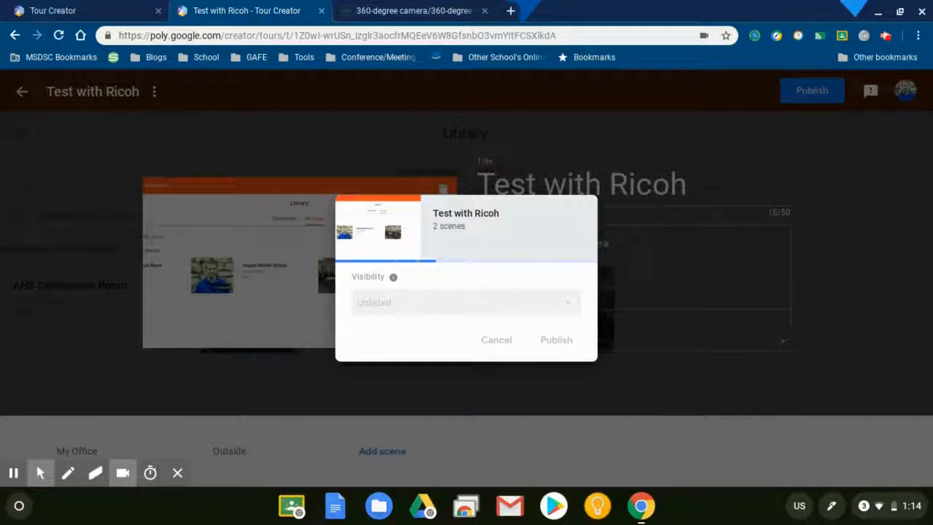
left_click(557, 340)
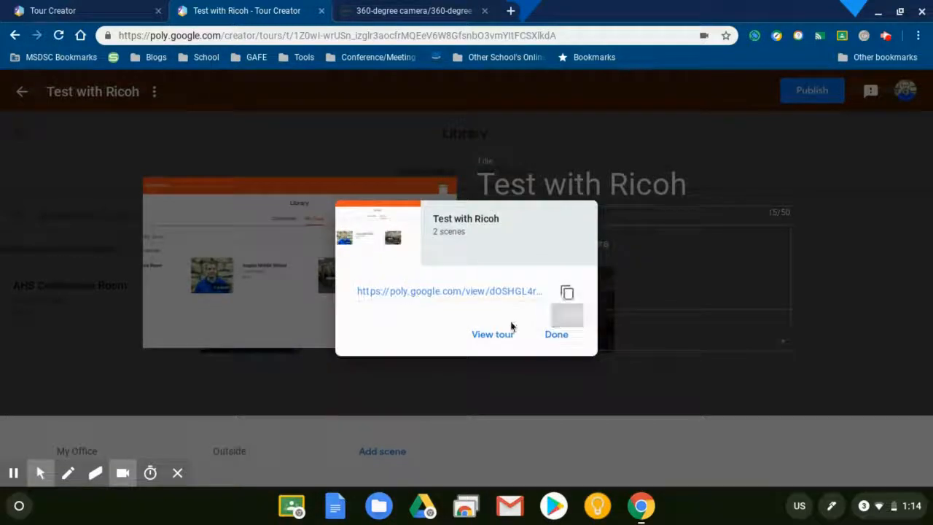
left_click(492, 334)
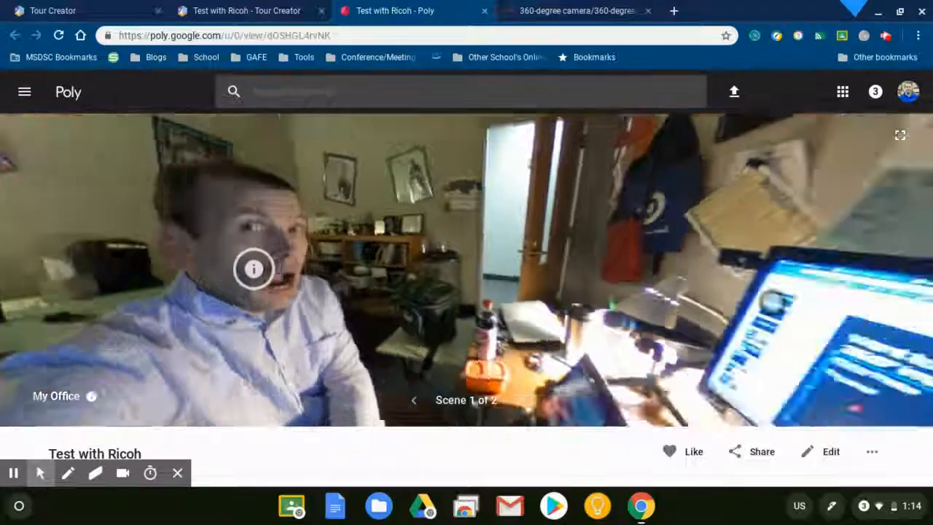
- Show My Office's details, advance to the Outside scene, and open its Main entrance point
left_click(253, 269)
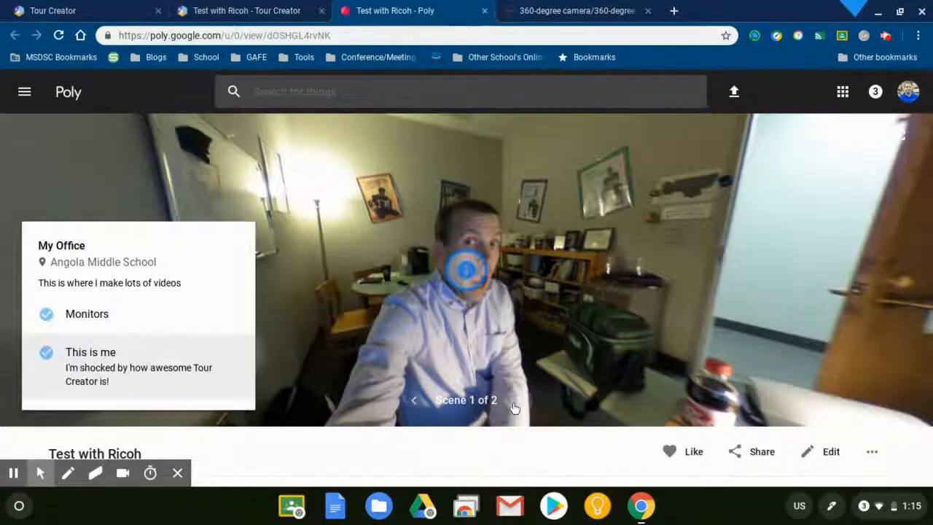
left_click(518, 399)
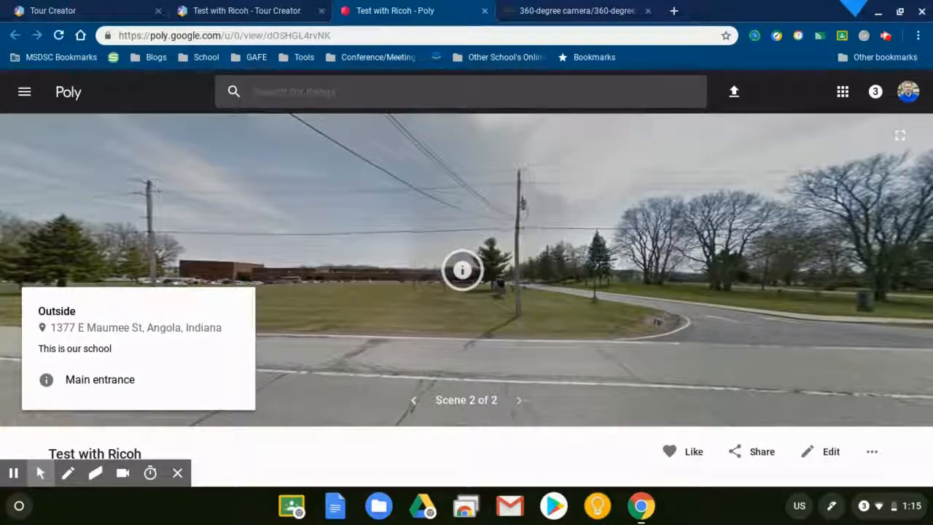
left_click(463, 271)
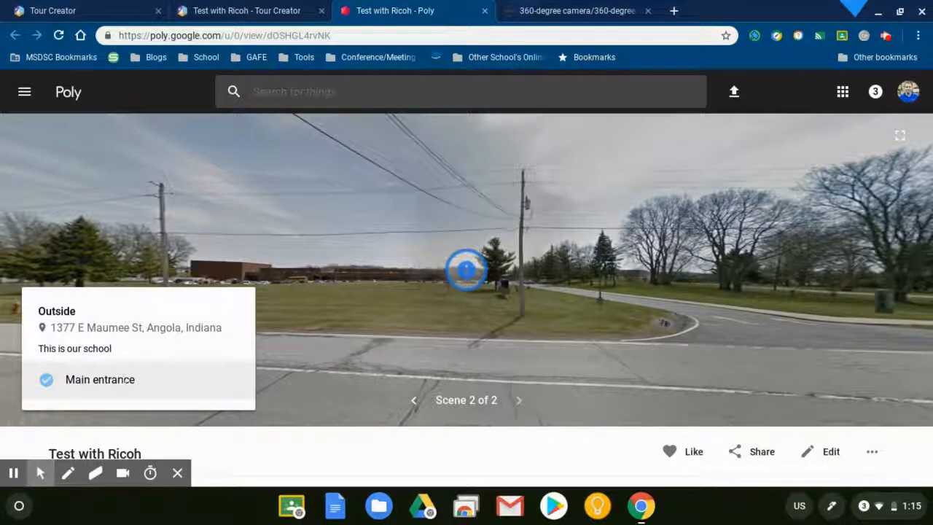
mouse_move(86, 391)
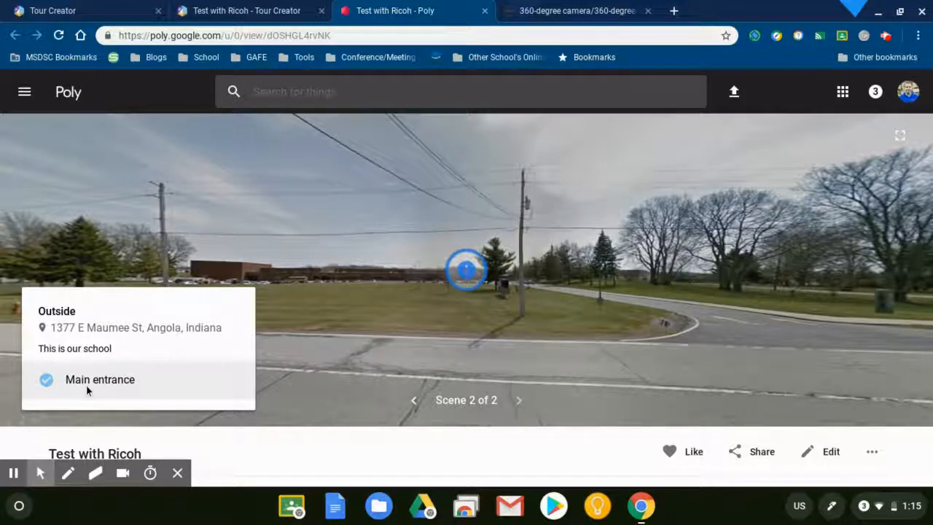